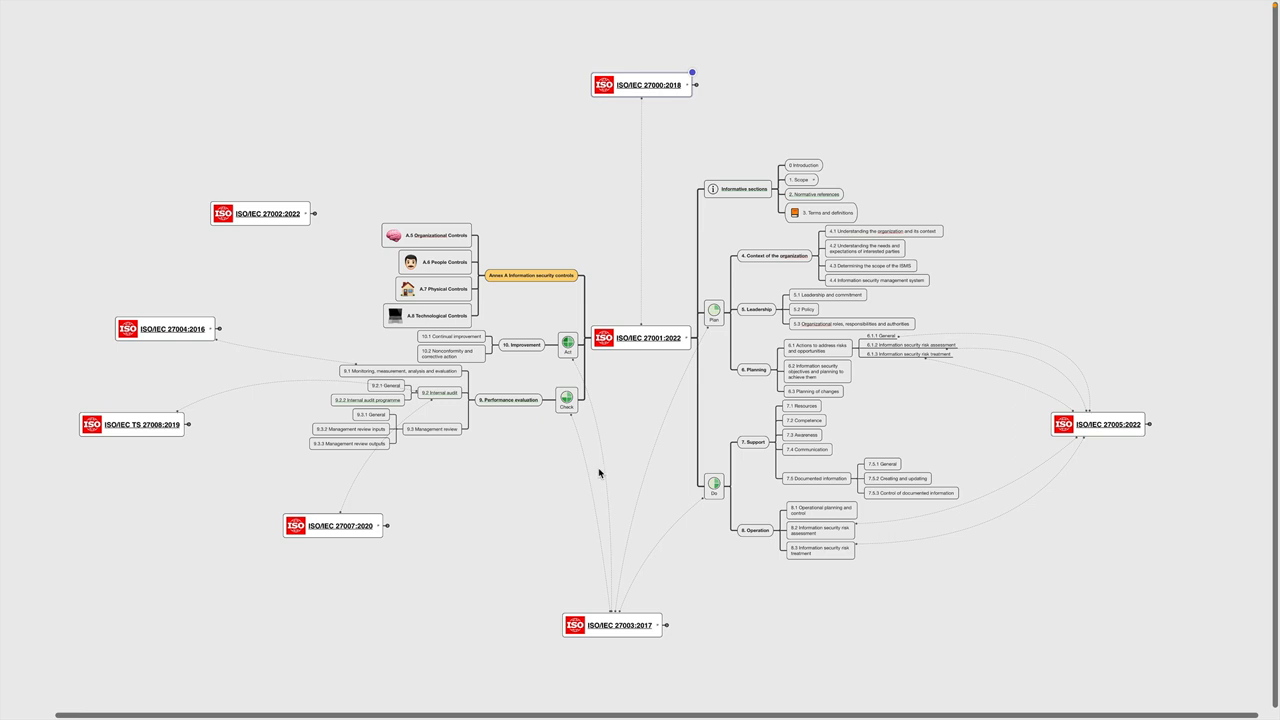
mouse_move(578, 475)
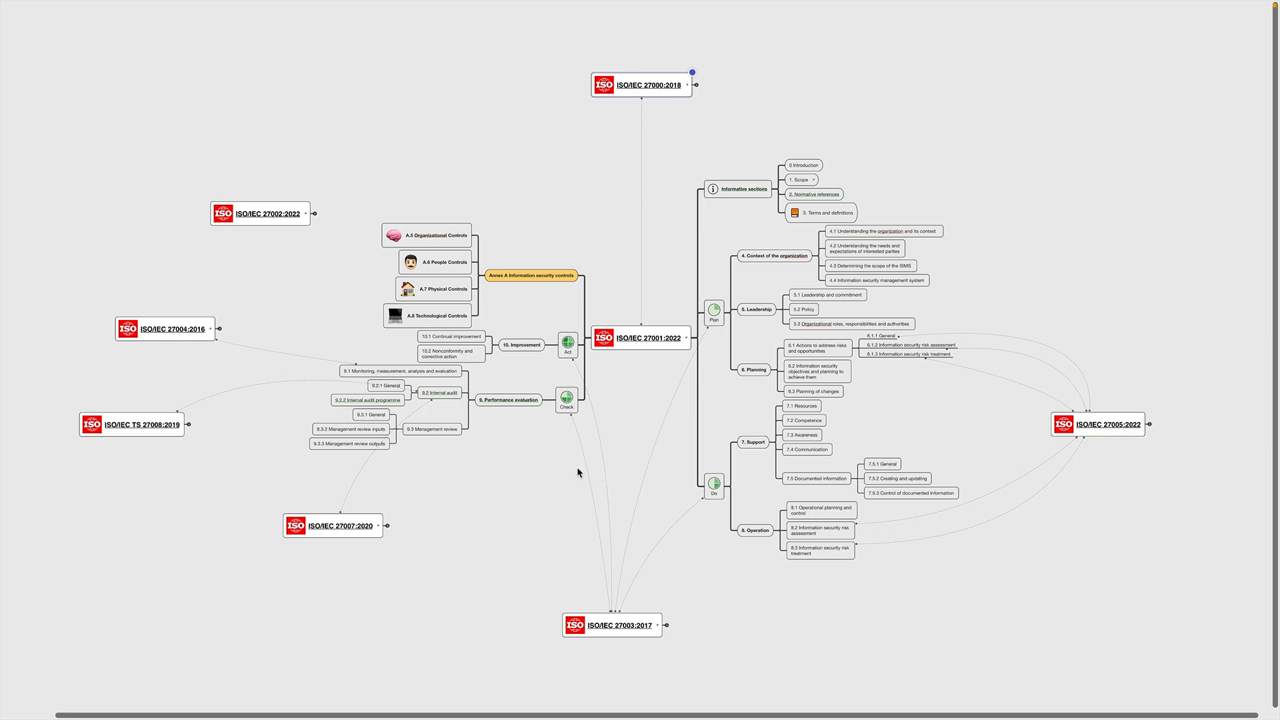
mouse_move(639, 386)
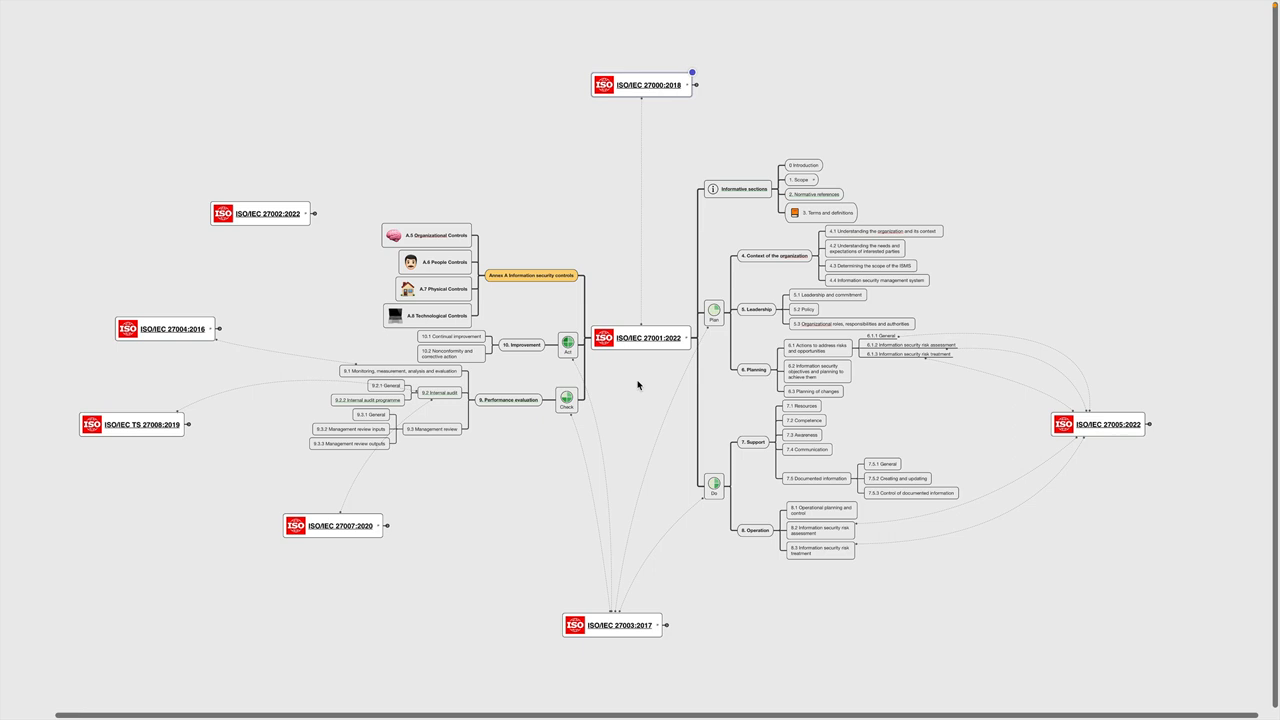
mouse_move(593, 528)
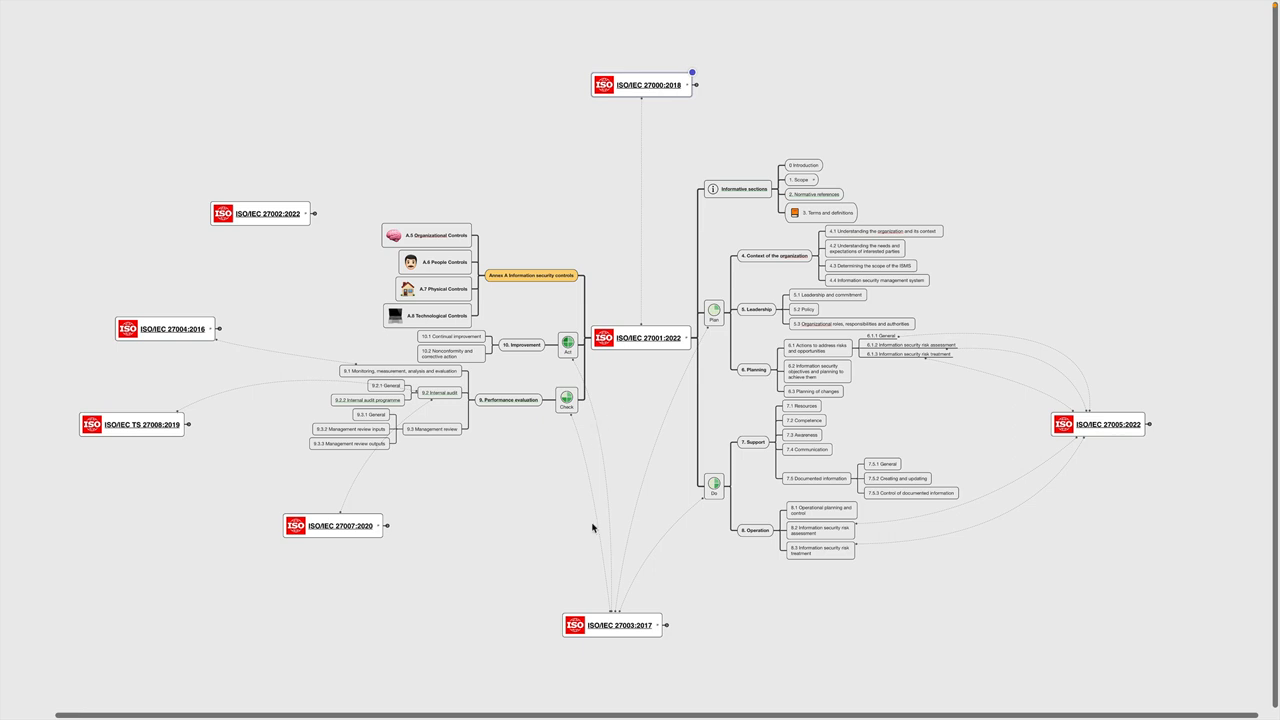
mouse_move(590, 523)
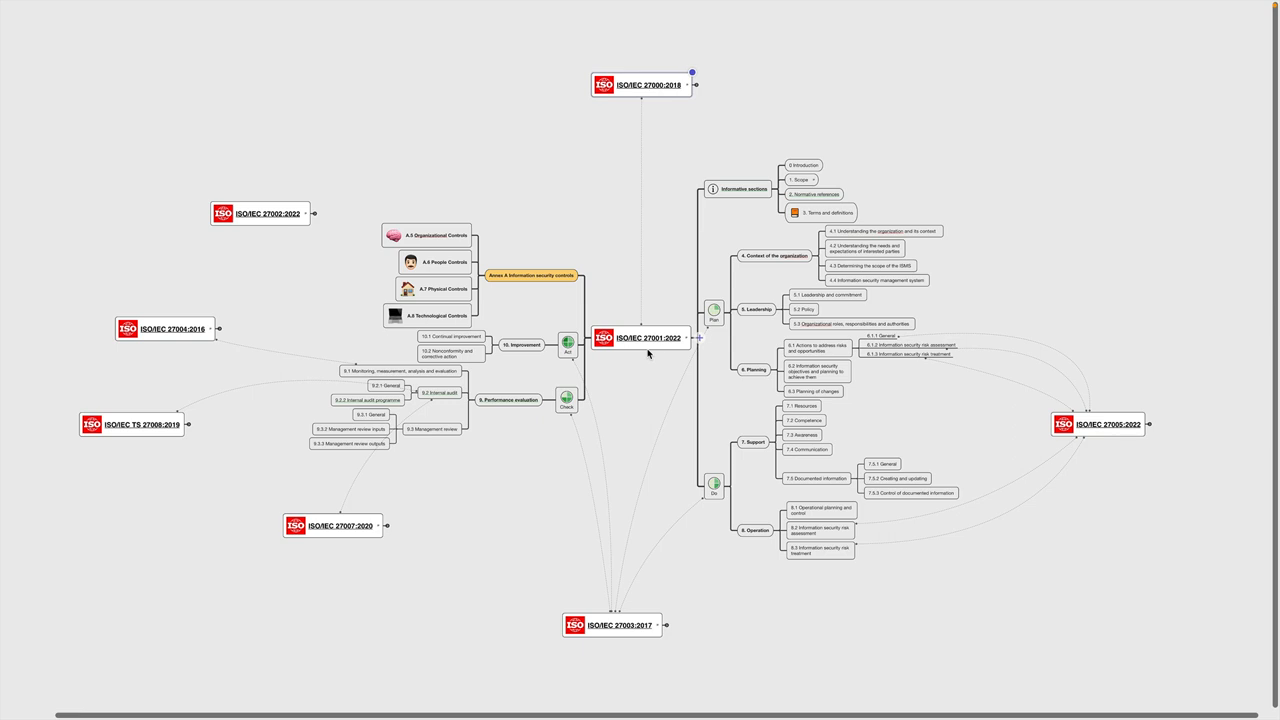
mouse_move(690, 324)
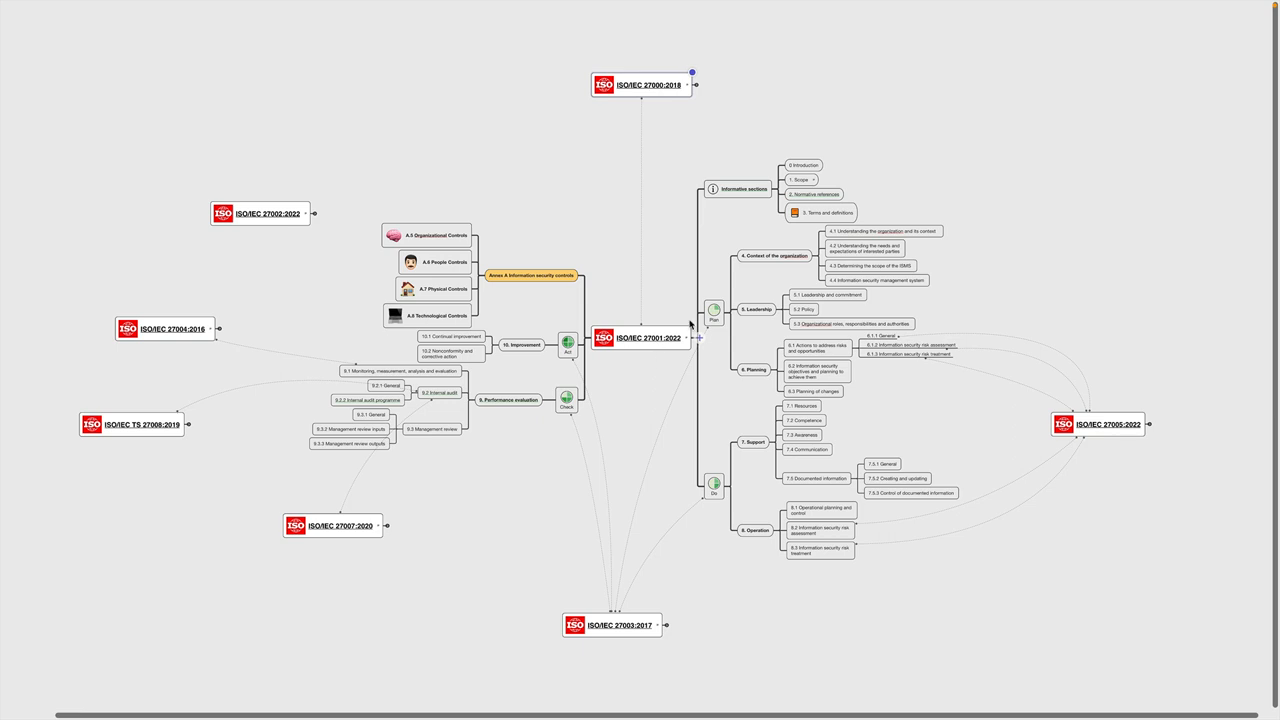
mouse_move(519, 332)
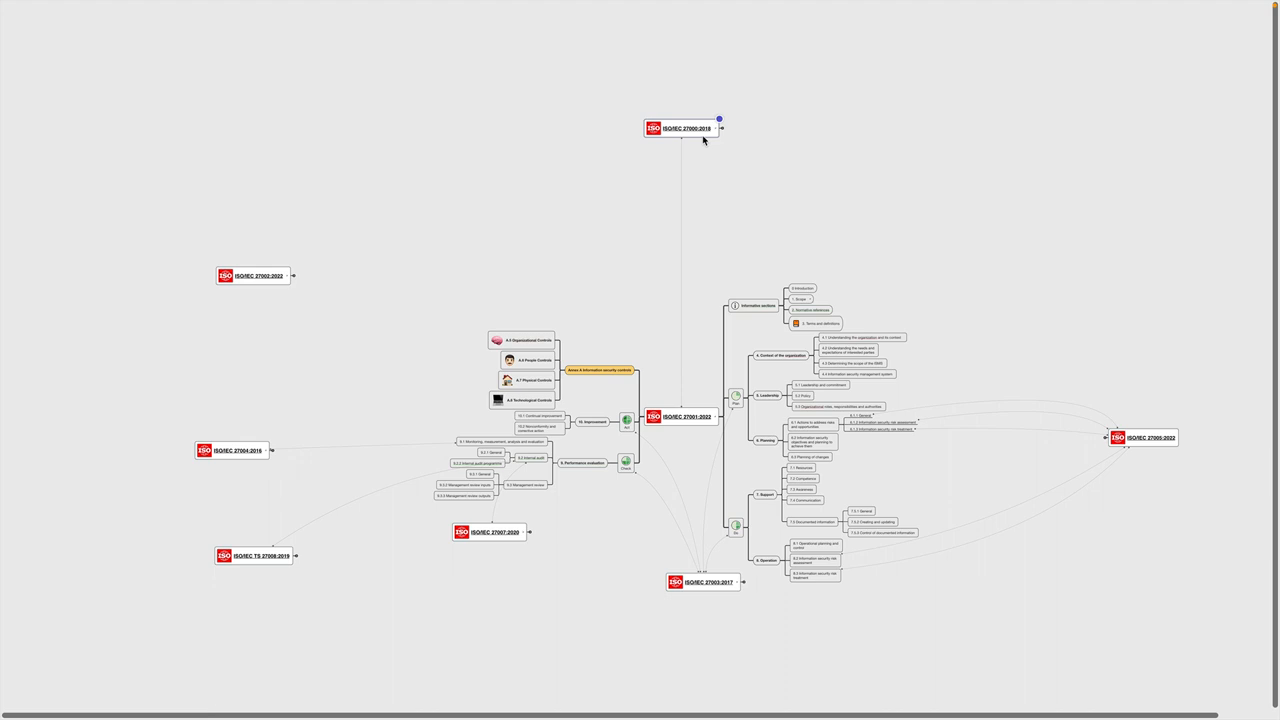
mouse_move(698, 138)
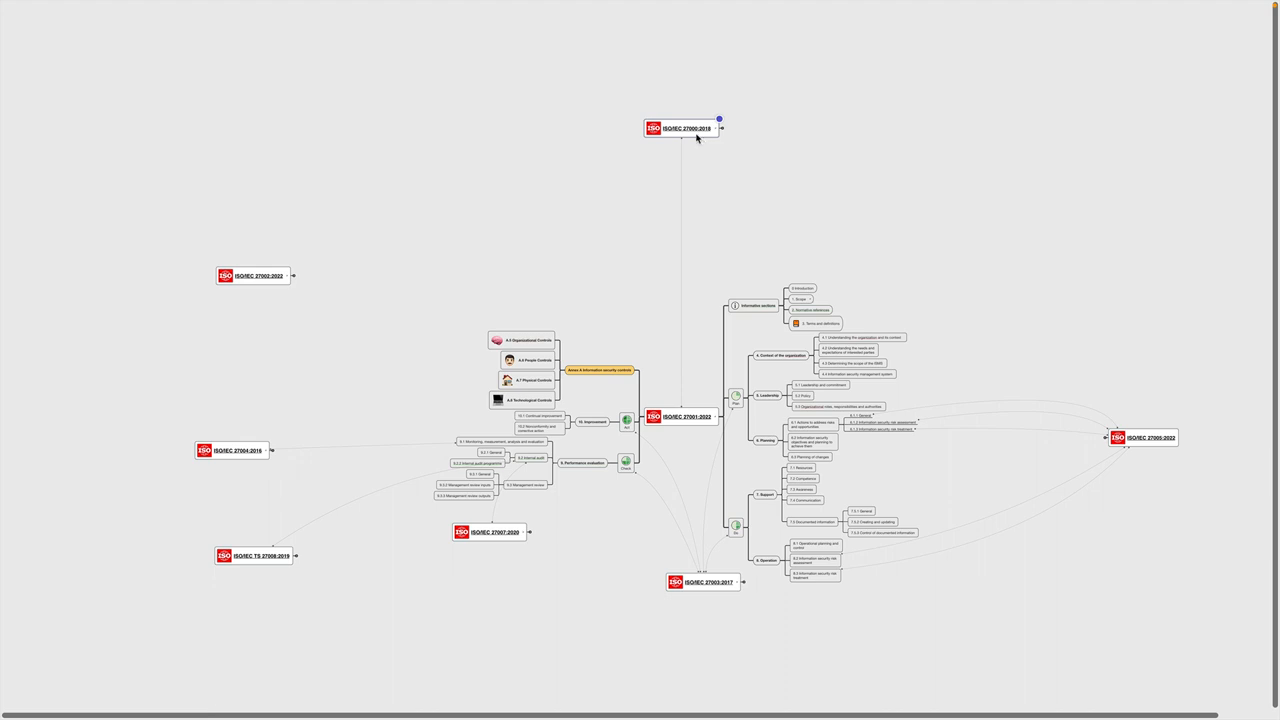
mouse_move(699, 130)
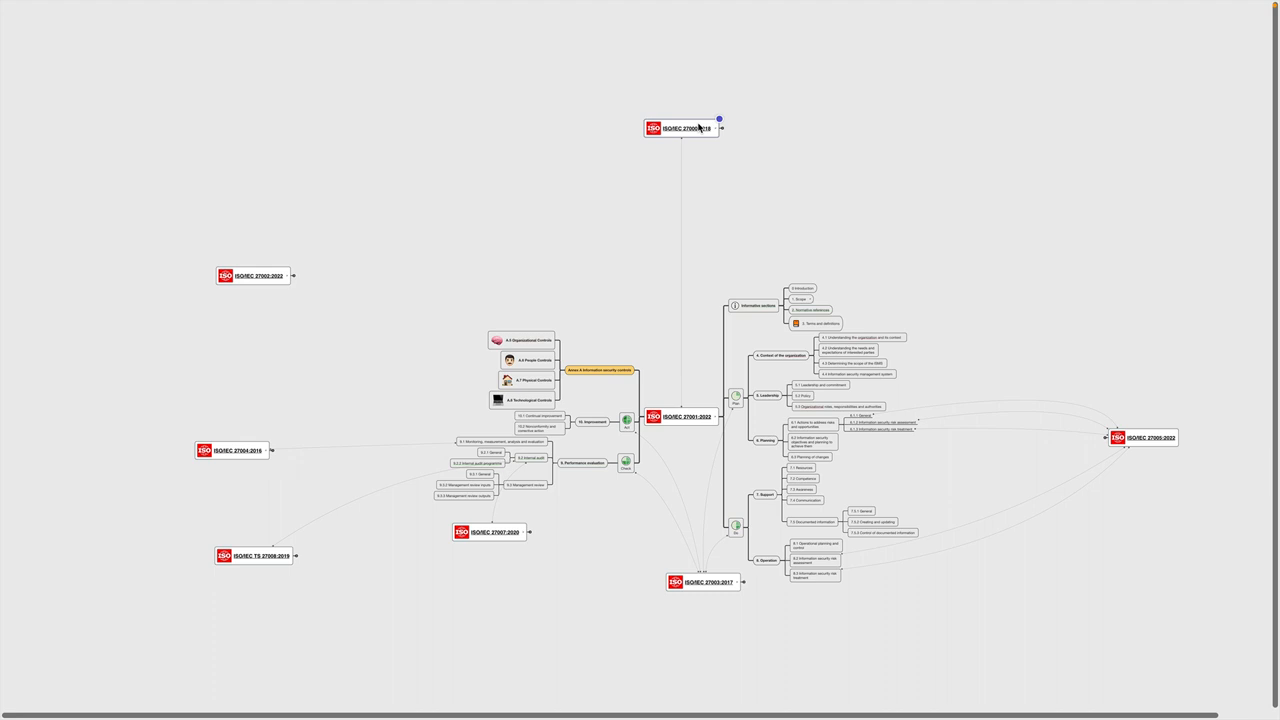
mouse_move(677, 138)
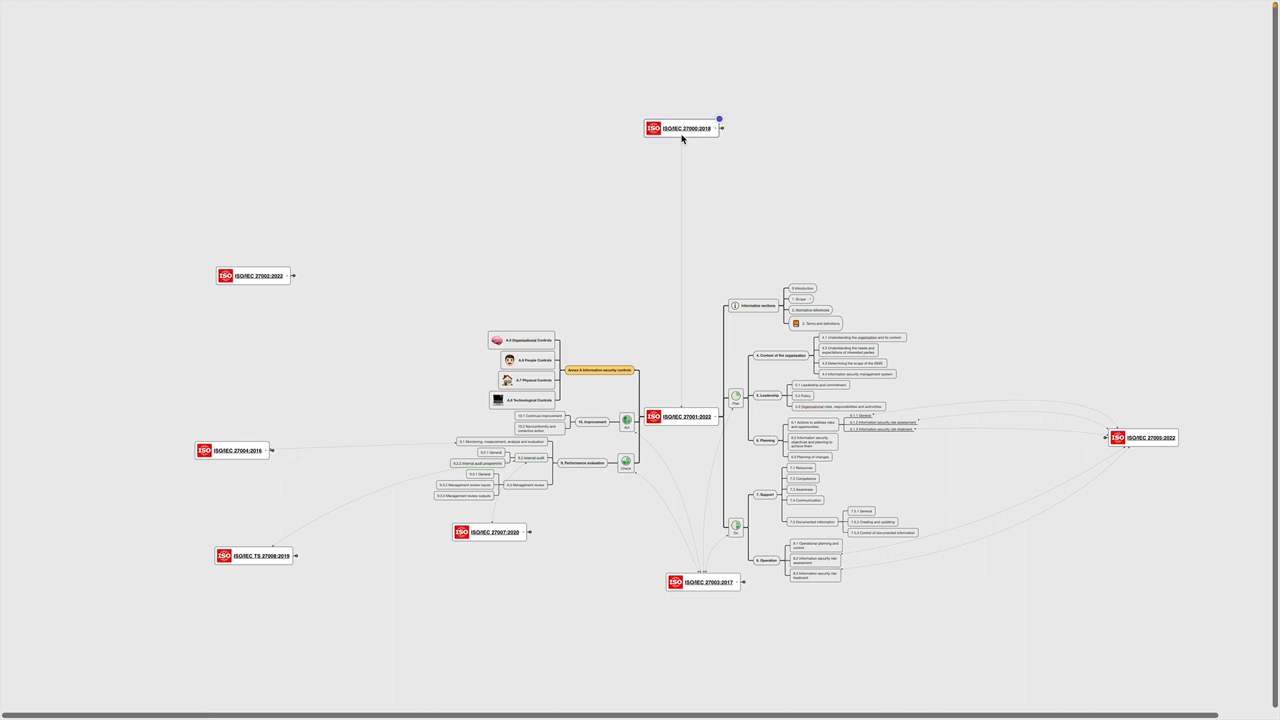
mouse_move(691, 140)
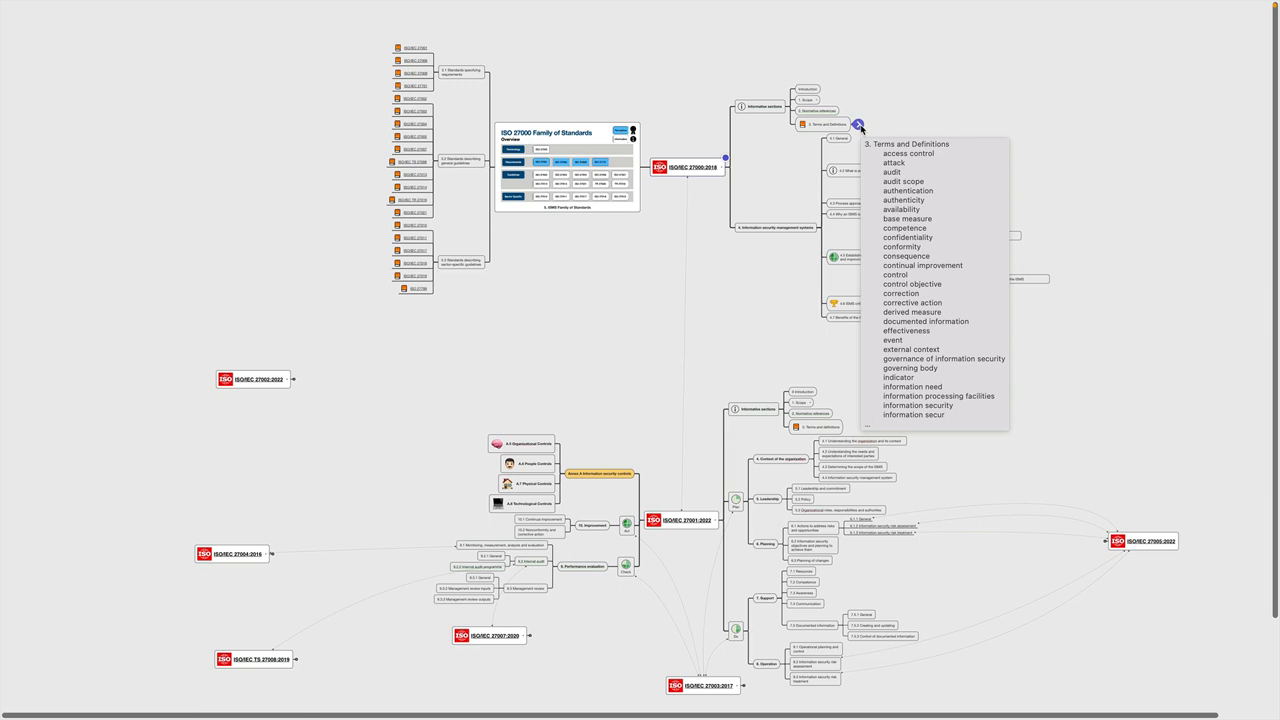
Dismiss the note preview and unfold ISO/IEC 27000:2018's sections, ISMS overview and family diagram.
left_click(858, 124)
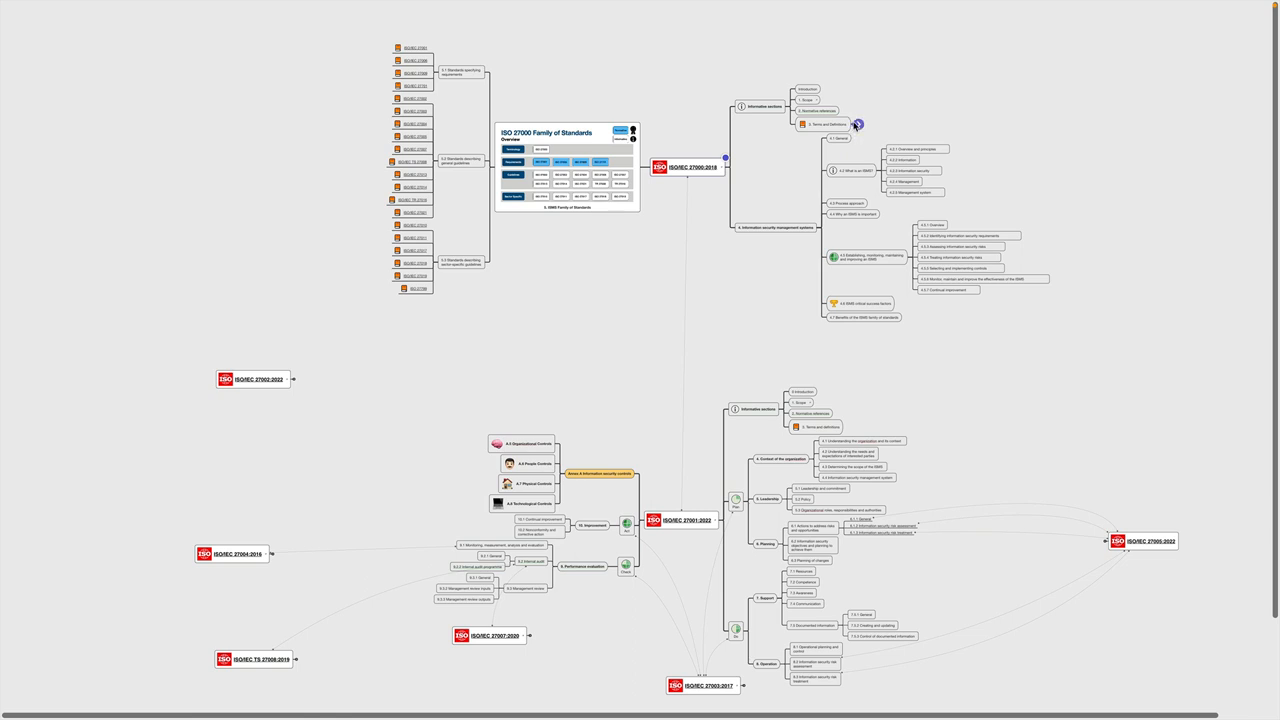
left_click(857, 124)
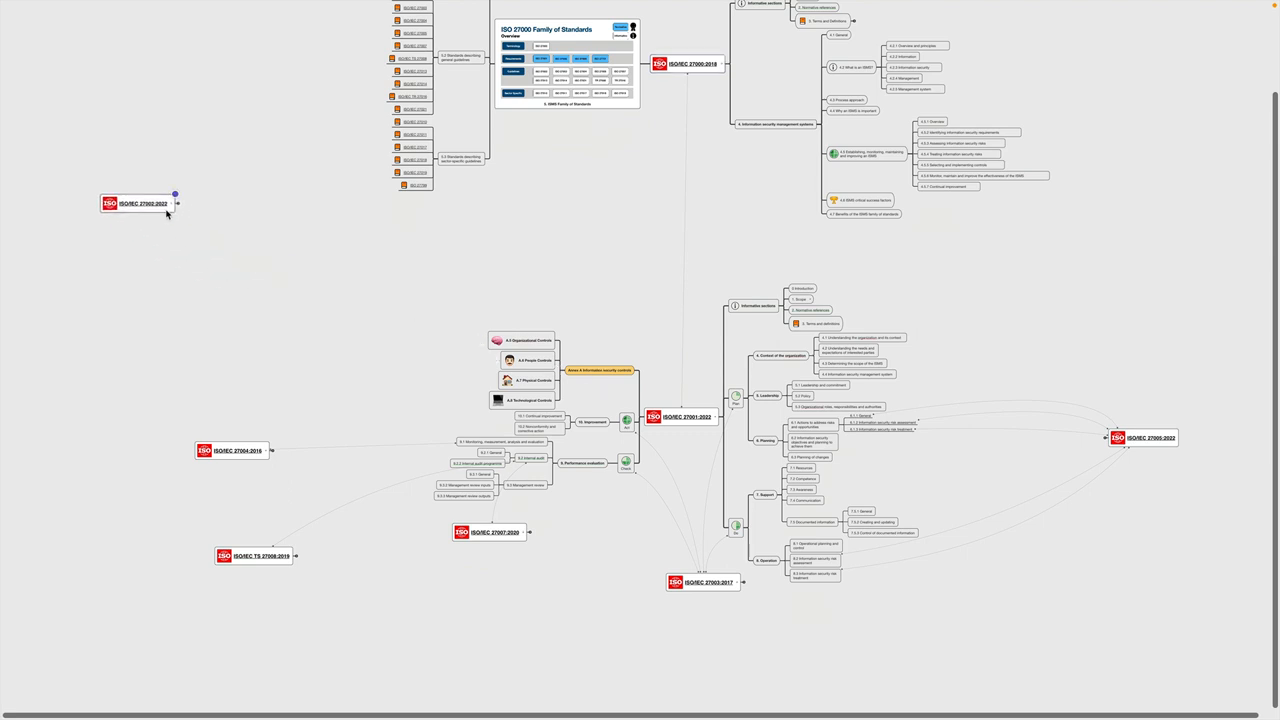
Unfold ISO/IEC 27002:2022 and collapse the detailed lists under its control themes.
left_click(175, 194)
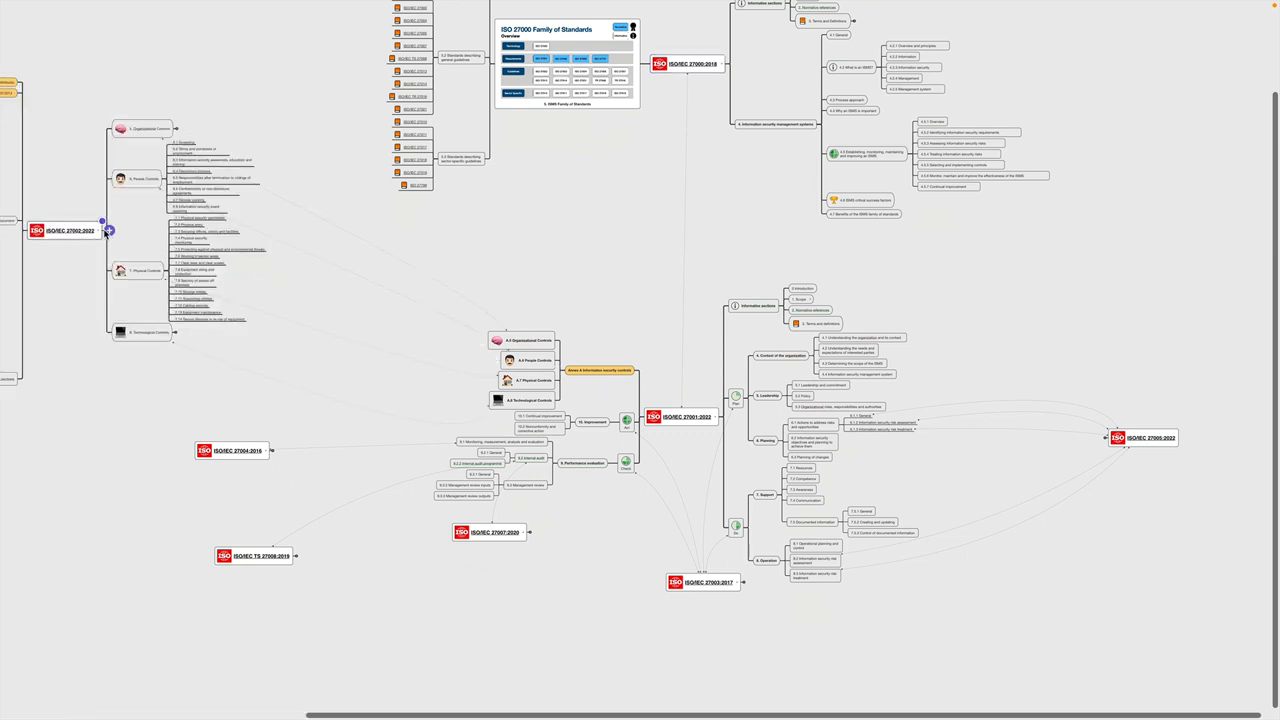
right_click(147, 179)
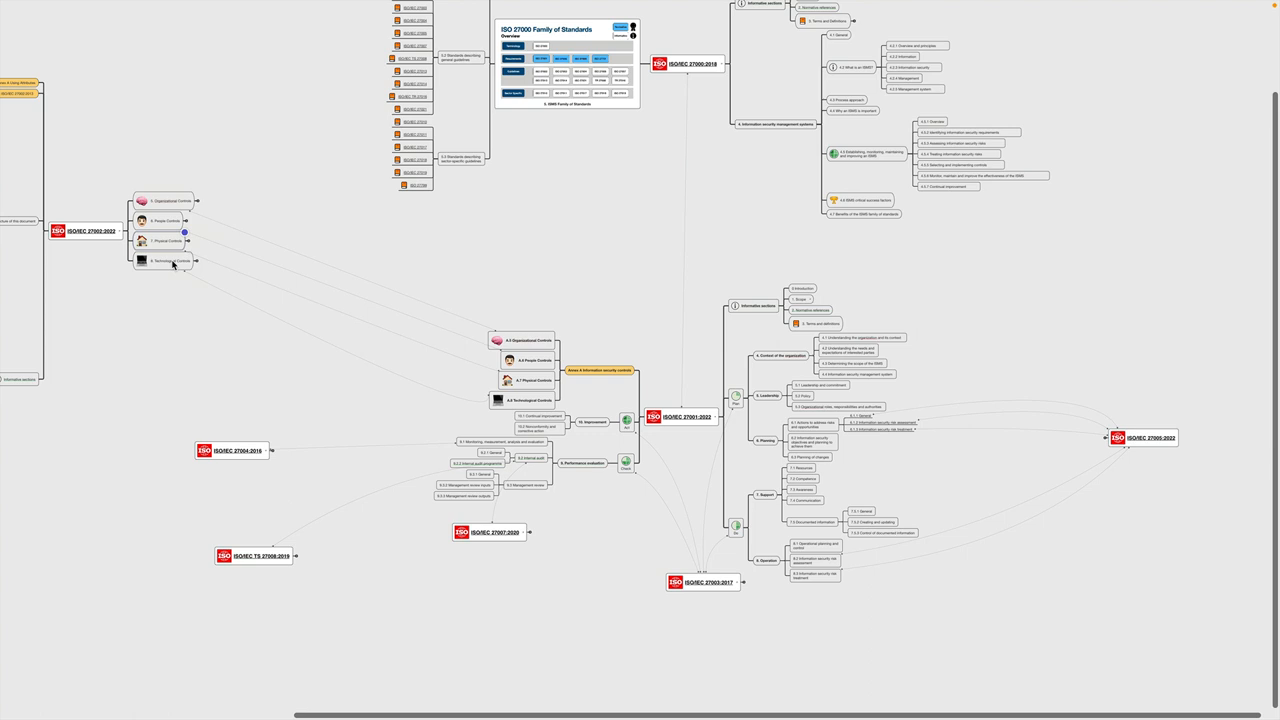
mouse_move(463, 327)
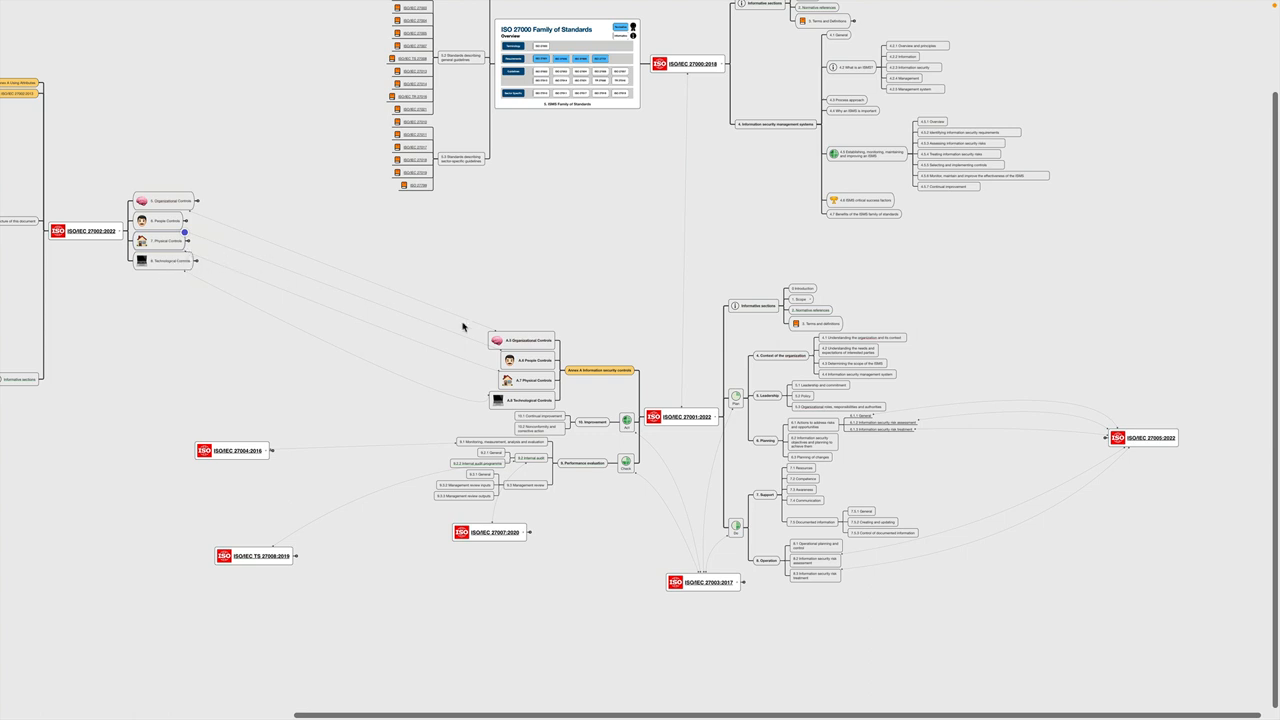
mouse_move(230, 278)
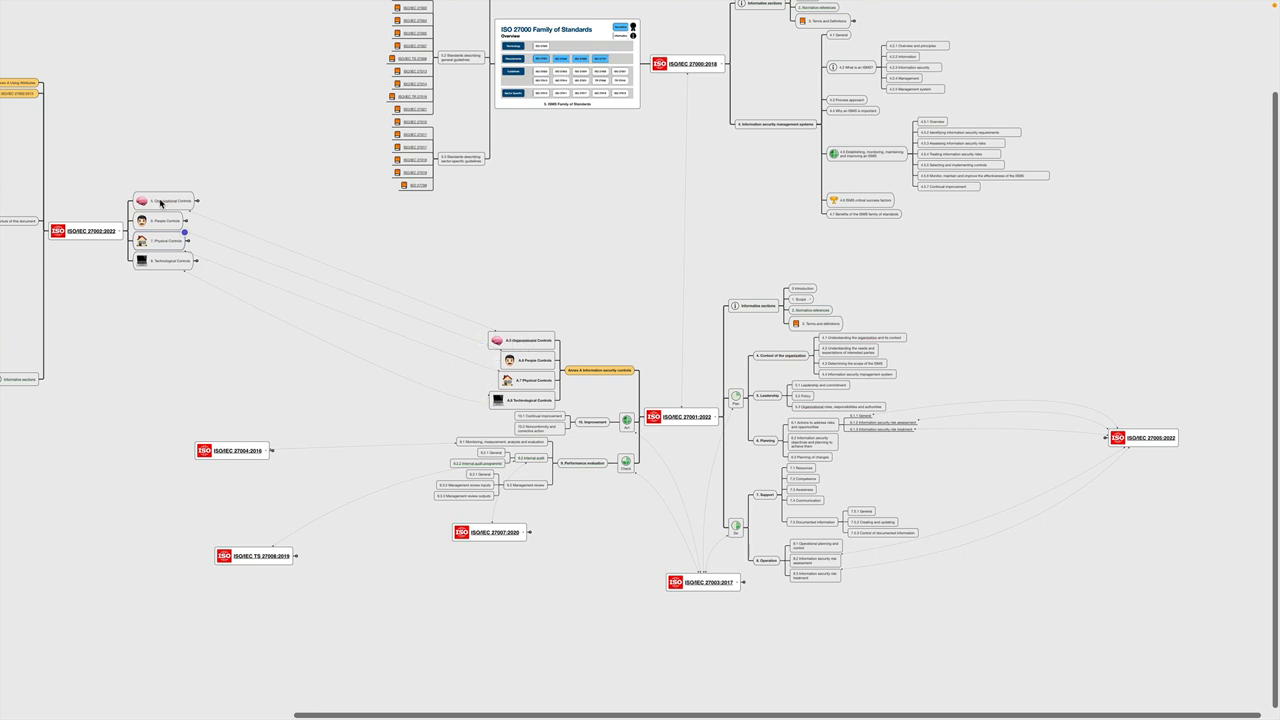
mouse_move(303, 717)
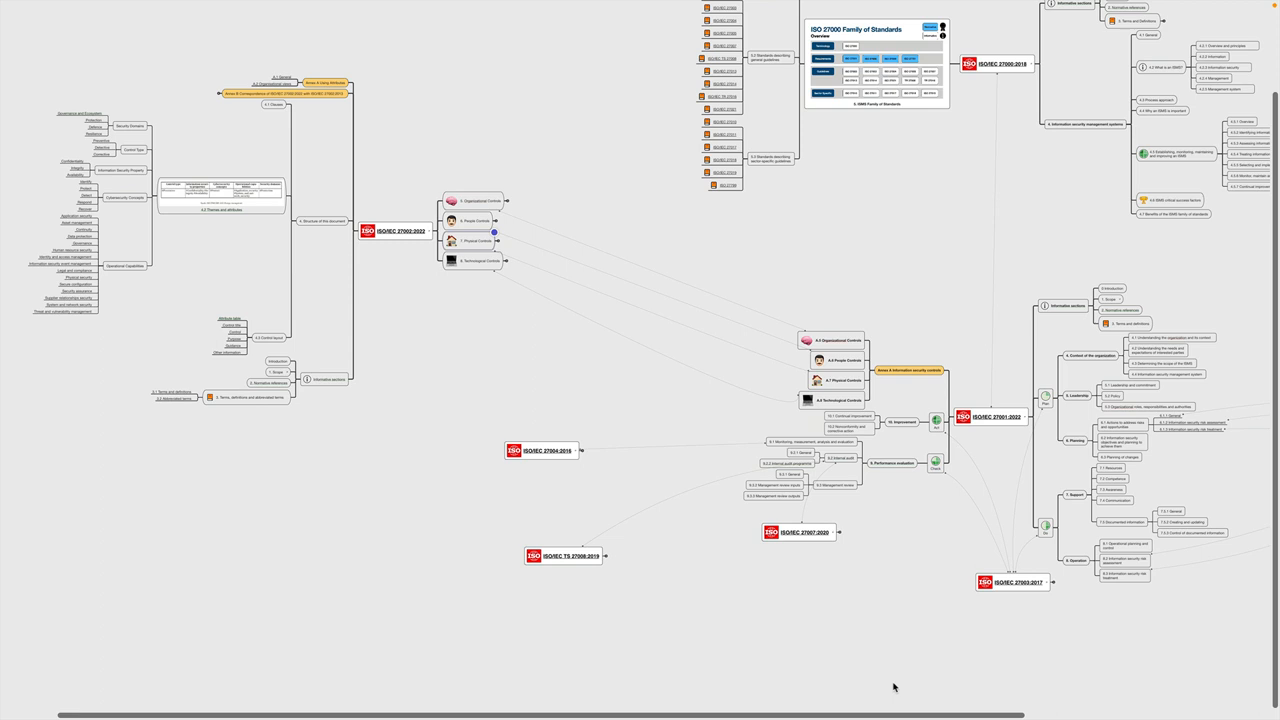
mouse_move(972, 705)
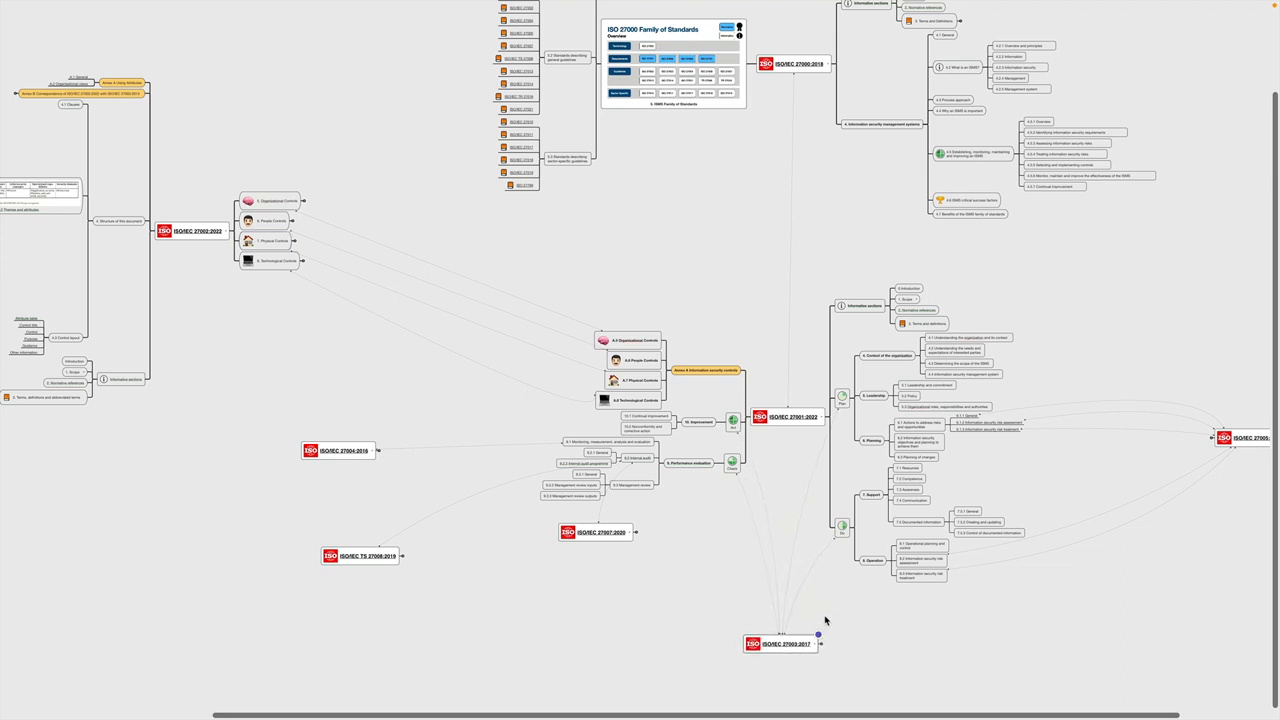
mouse_move(830, 608)
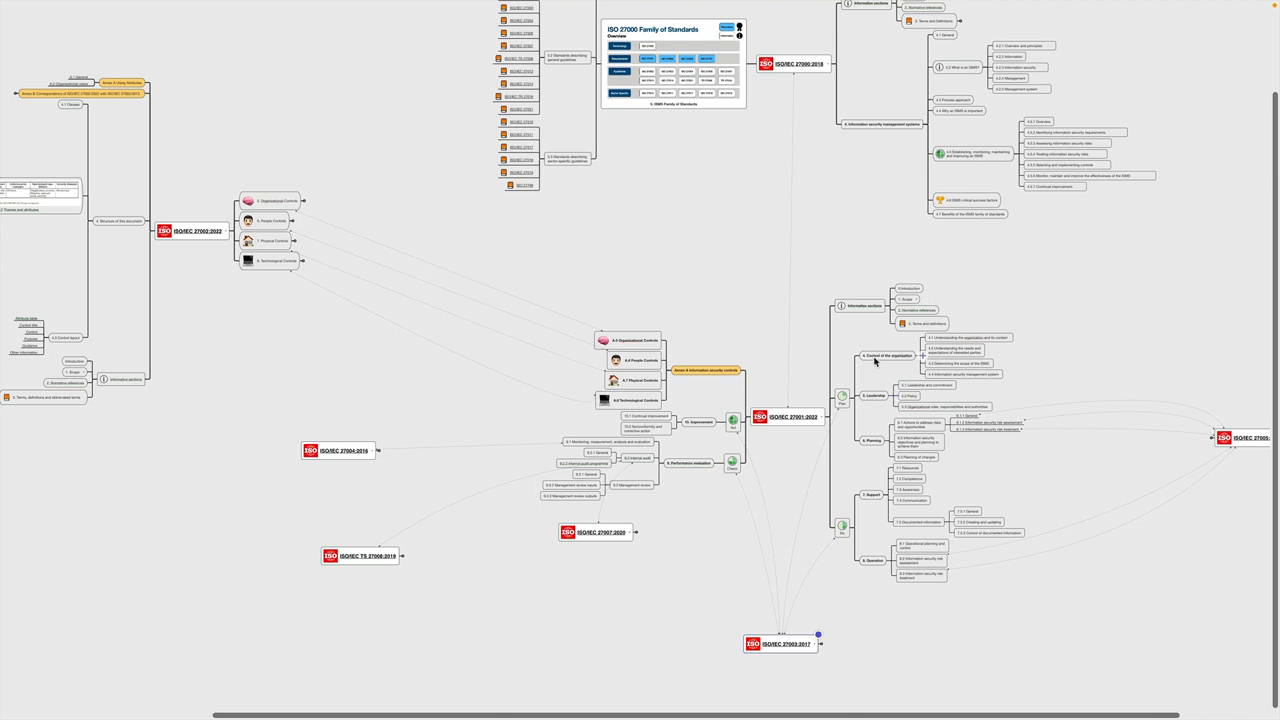
mouse_move(824, 648)
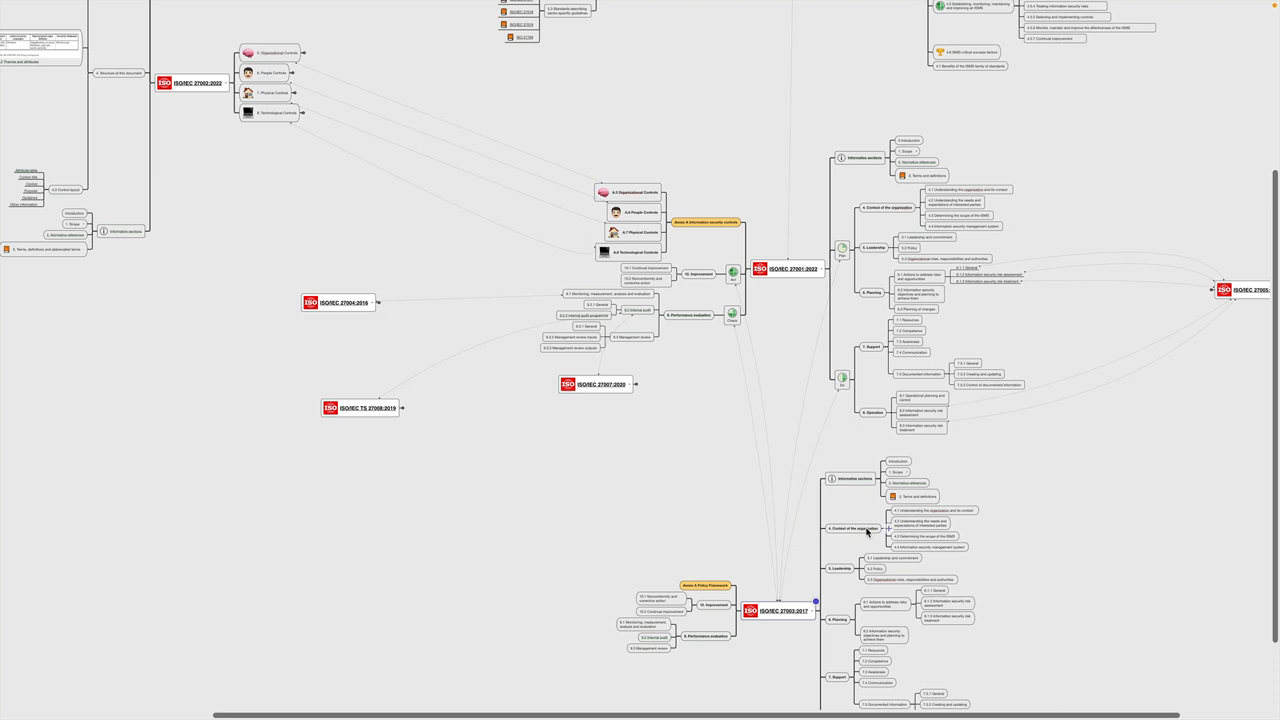
mouse_move(862, 533)
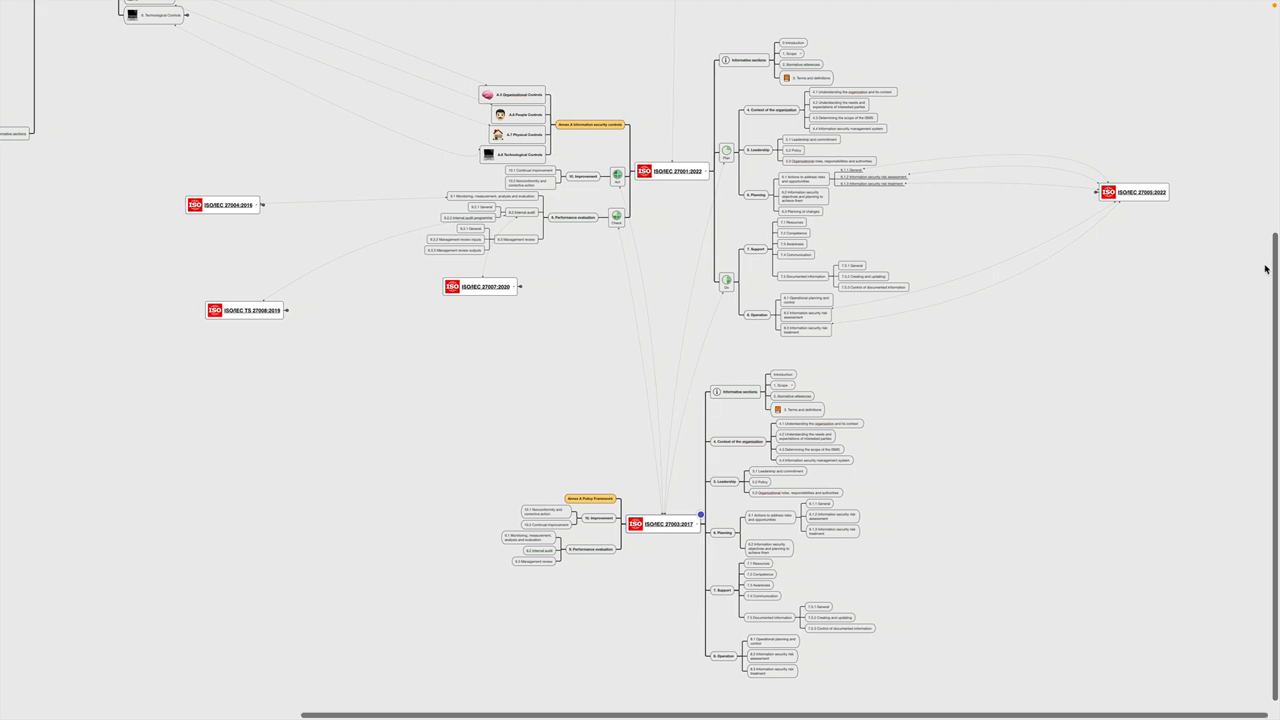
mouse_move(1147, 201)
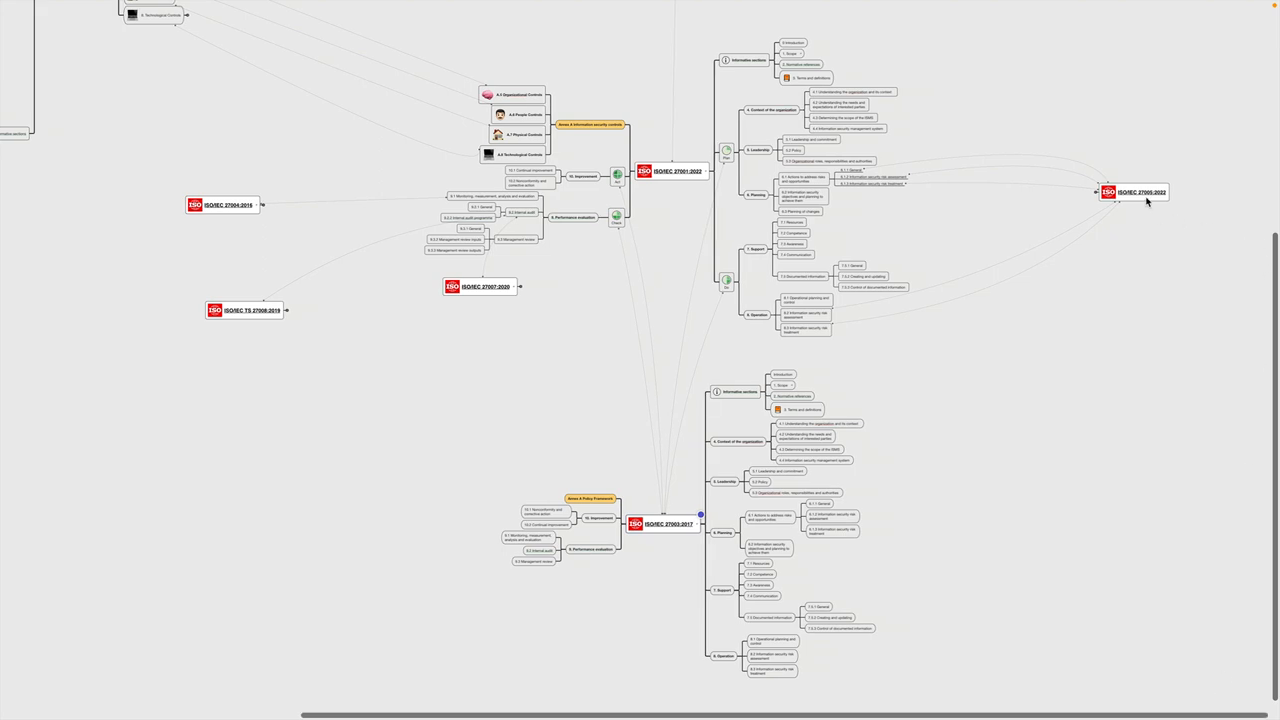
mouse_move(1122, 201)
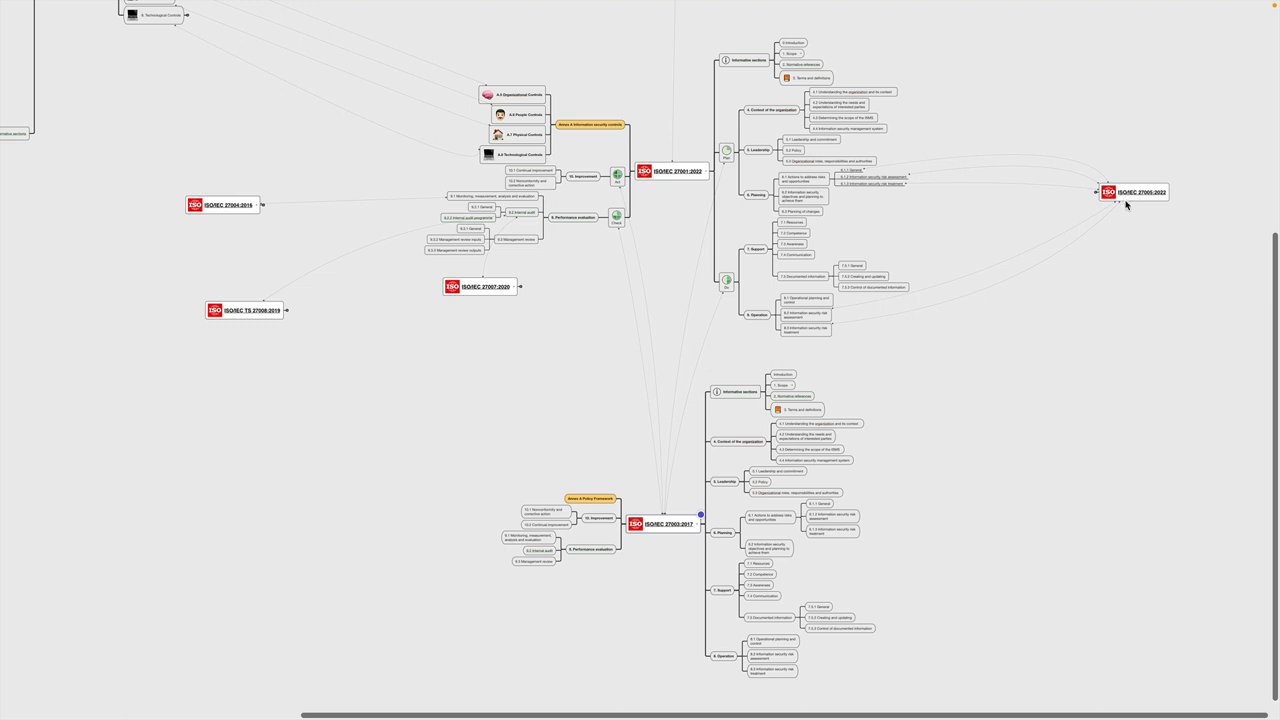
mouse_move(1120, 200)
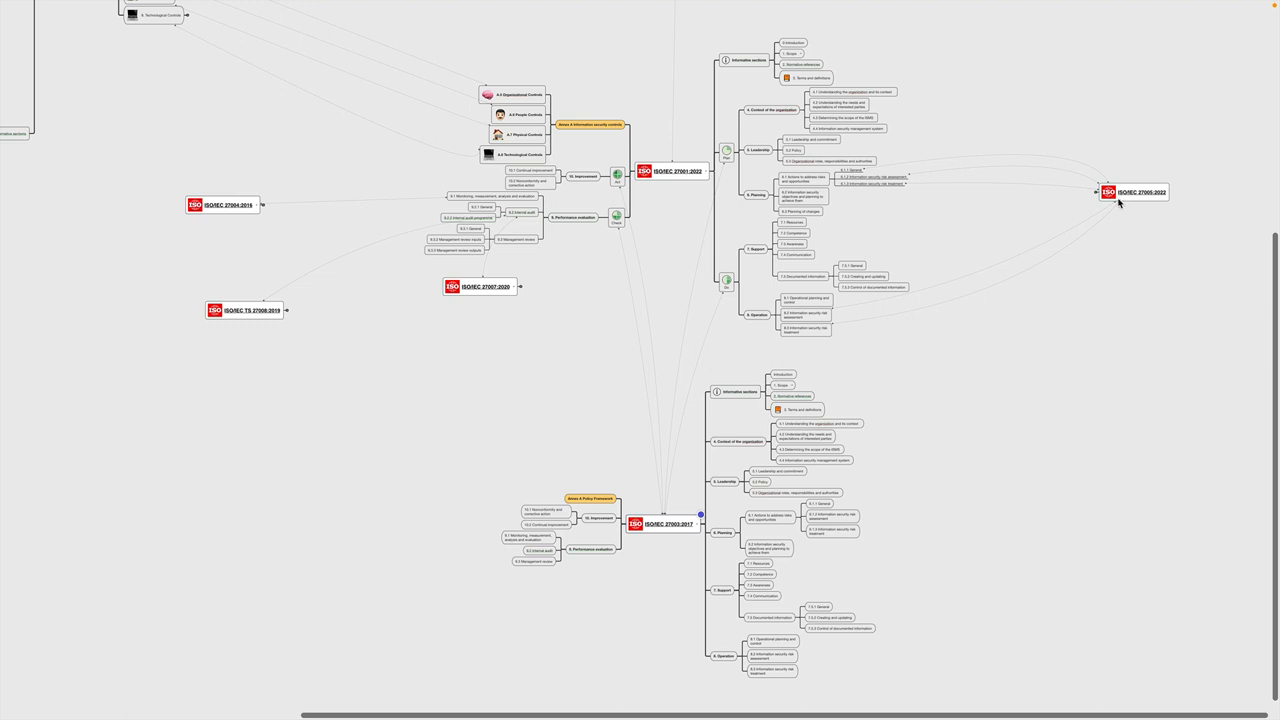
mouse_move(1120, 203)
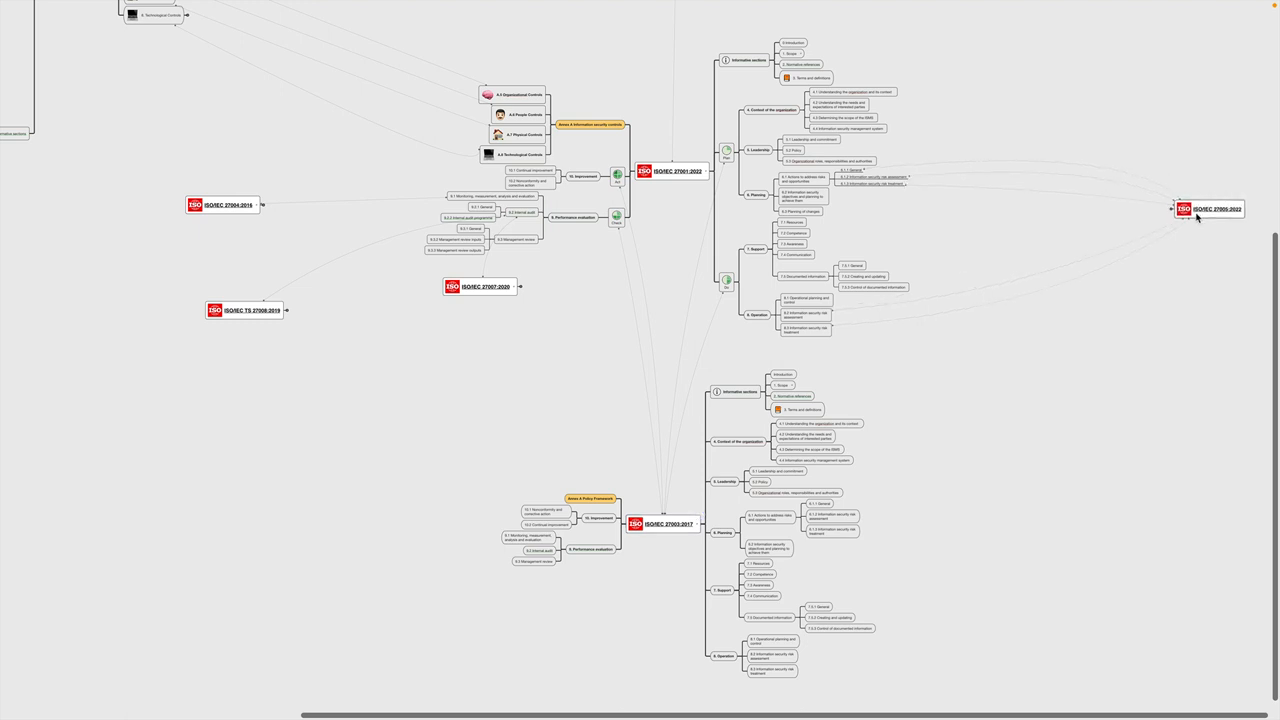
Place the ISO/IEC 27005:2022 node slightly further right and lower beside the 27001 branches.
left_click(1176, 209)
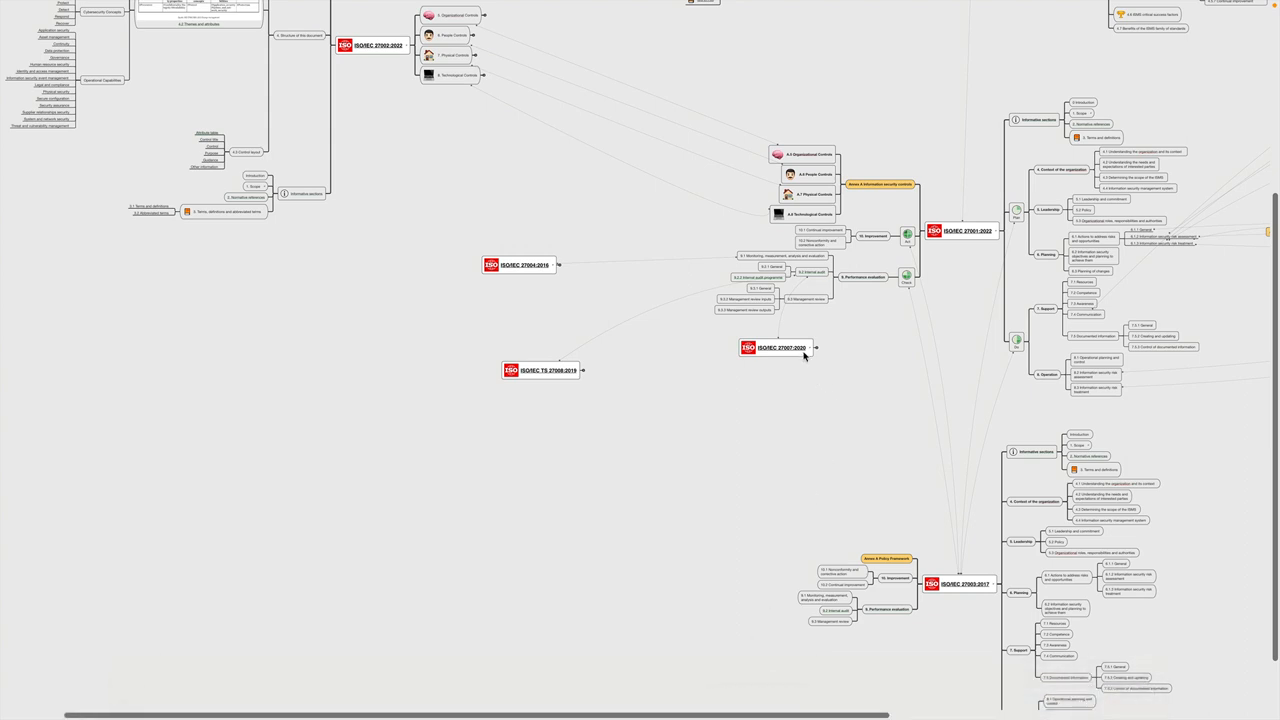
Move ISO/IEC 27007:2020 lower and ISO/IEC TS 27008:2019 further left and up.
left_click_drag(775, 347, 738, 408)
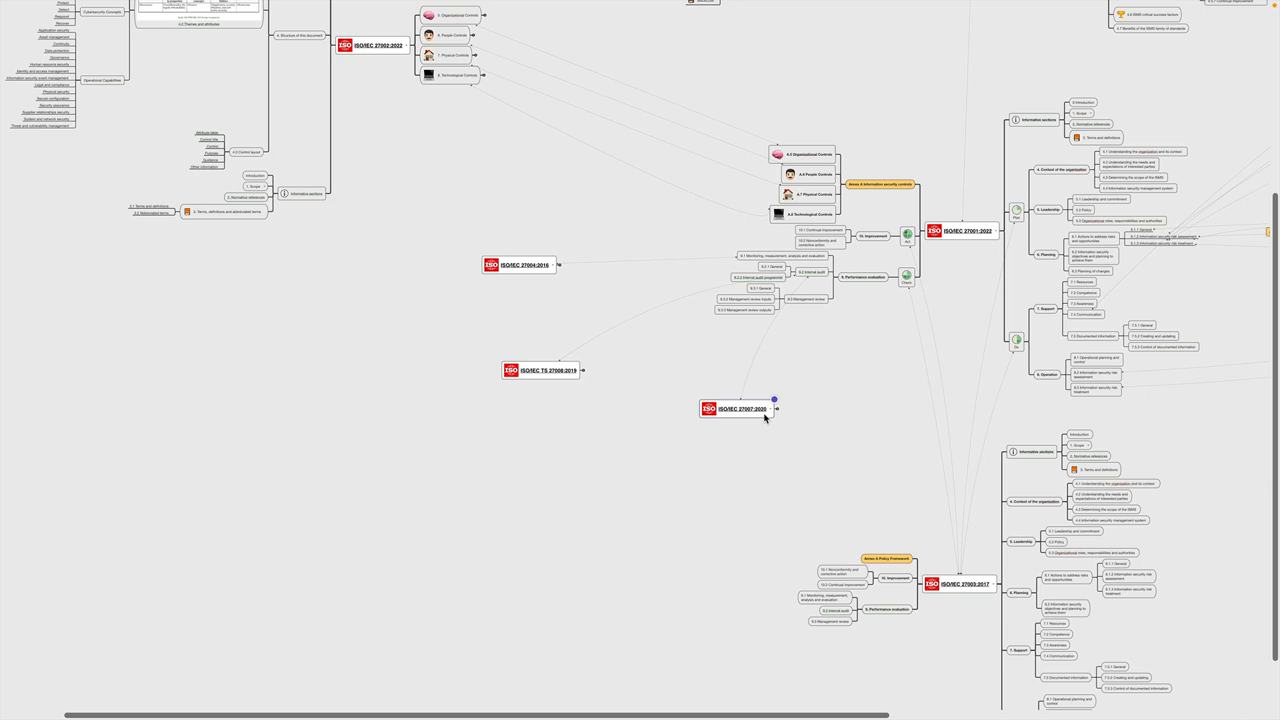
mouse_move(538, 278)
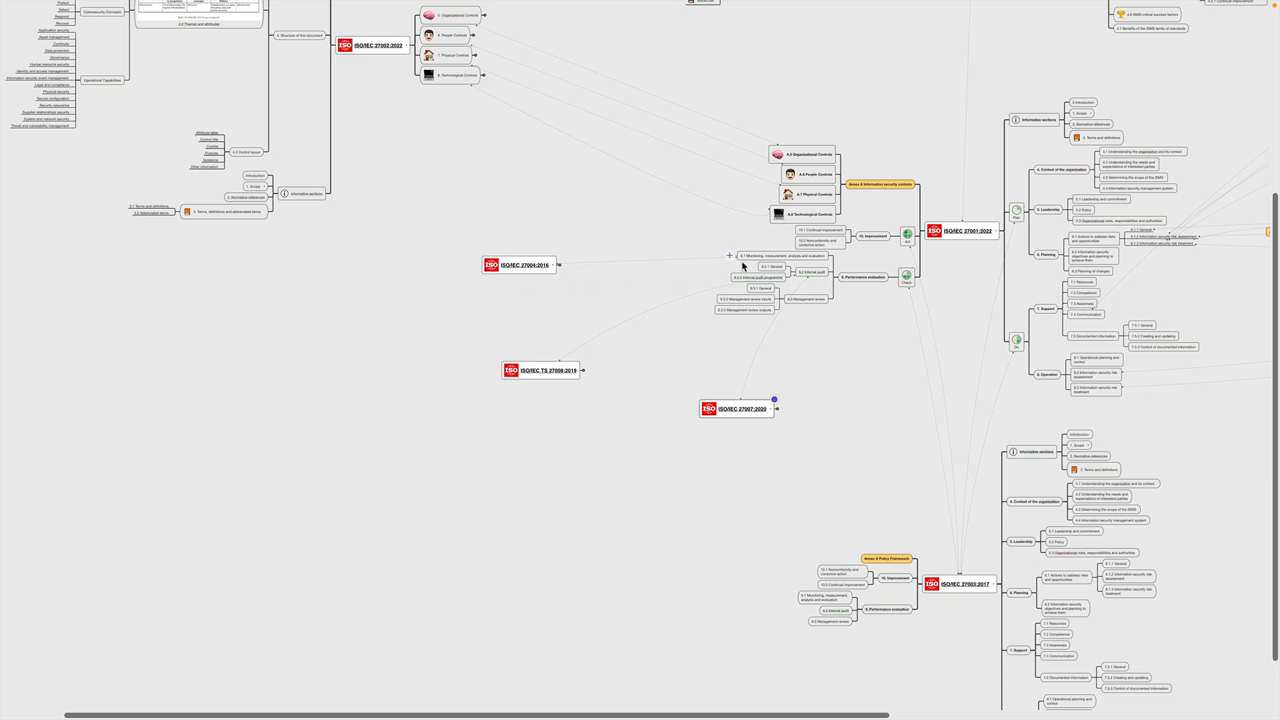
mouse_move(590, 297)
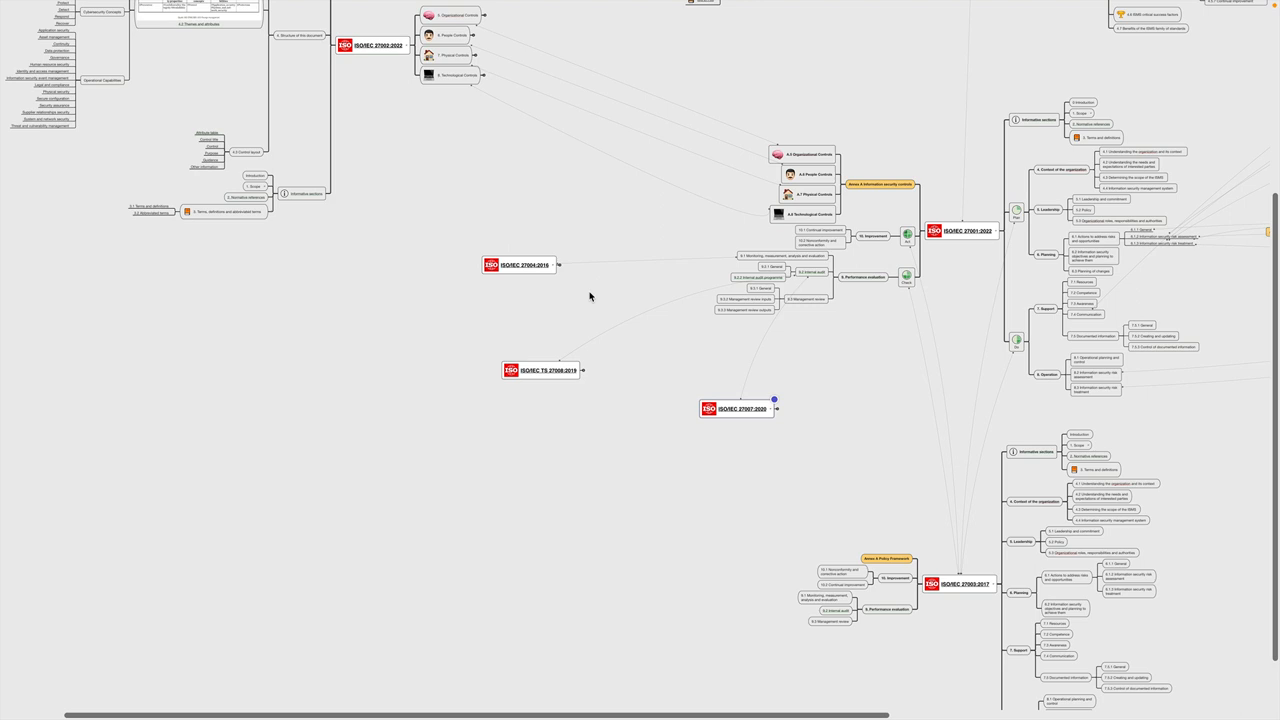
mouse_move(568, 378)
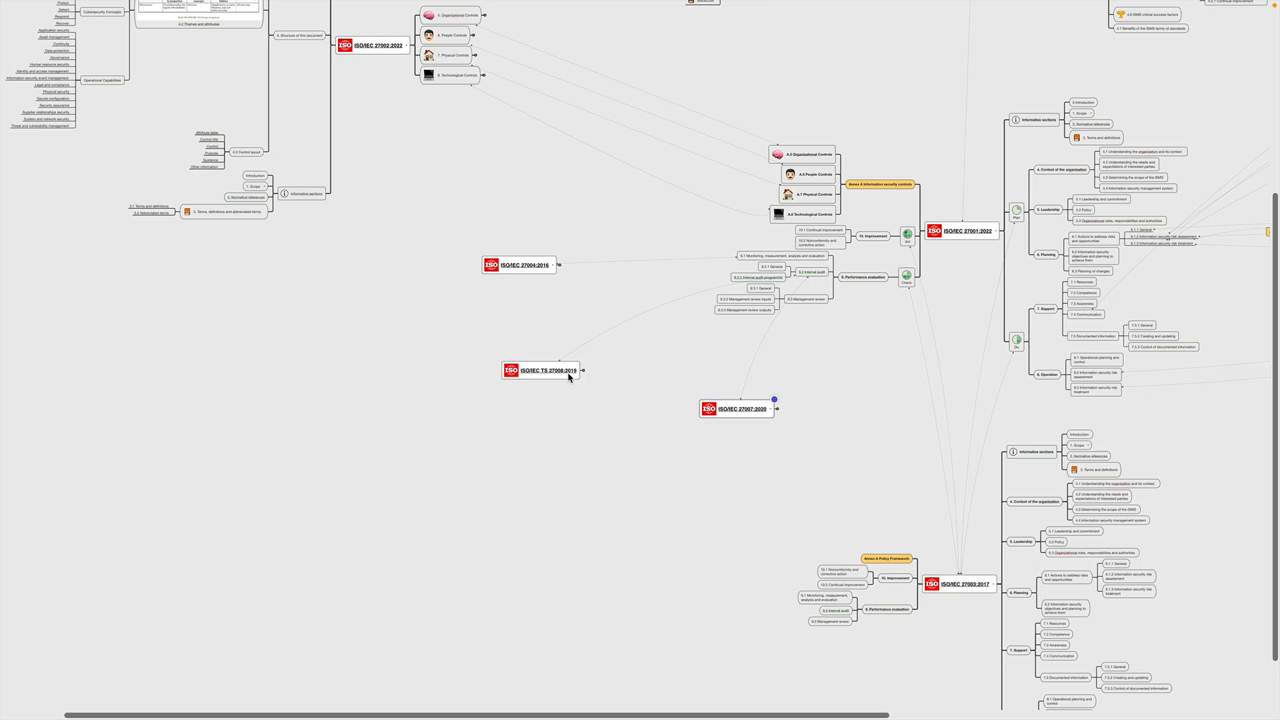
left_click_drag(533, 370, 500, 380)
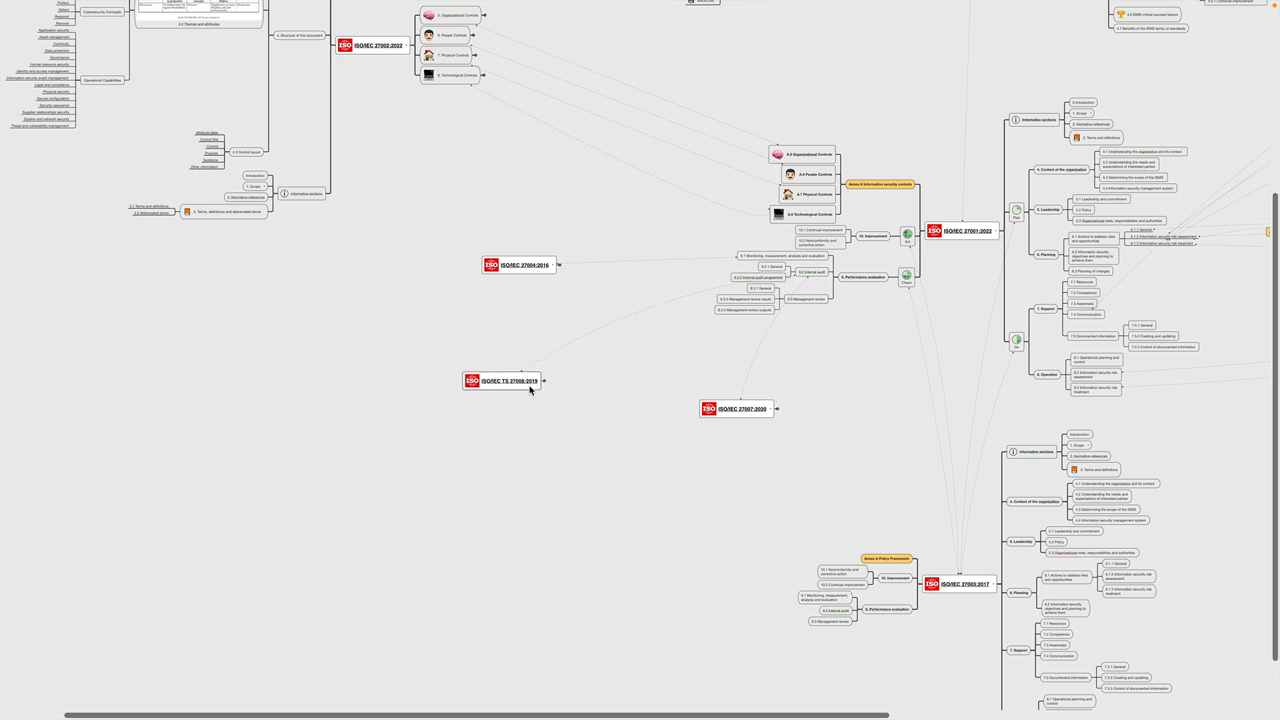
left_click_drag(502, 380, 398, 361)
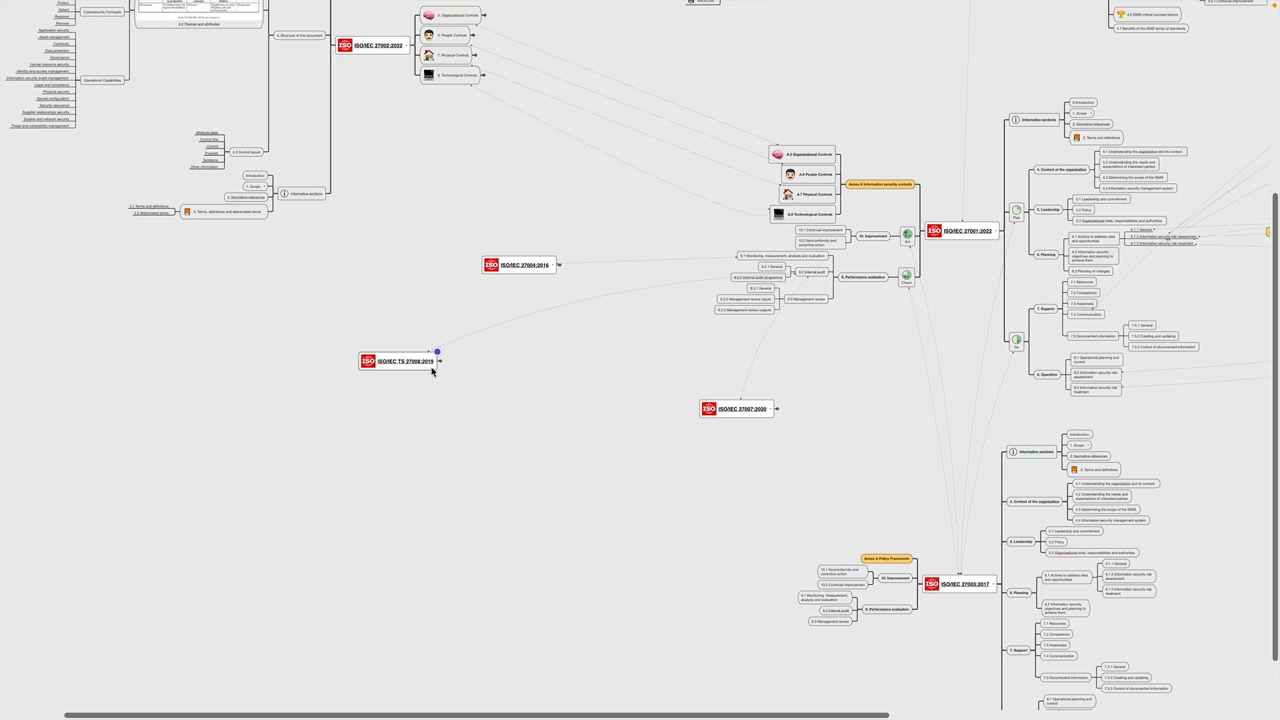
left_click(437, 352)
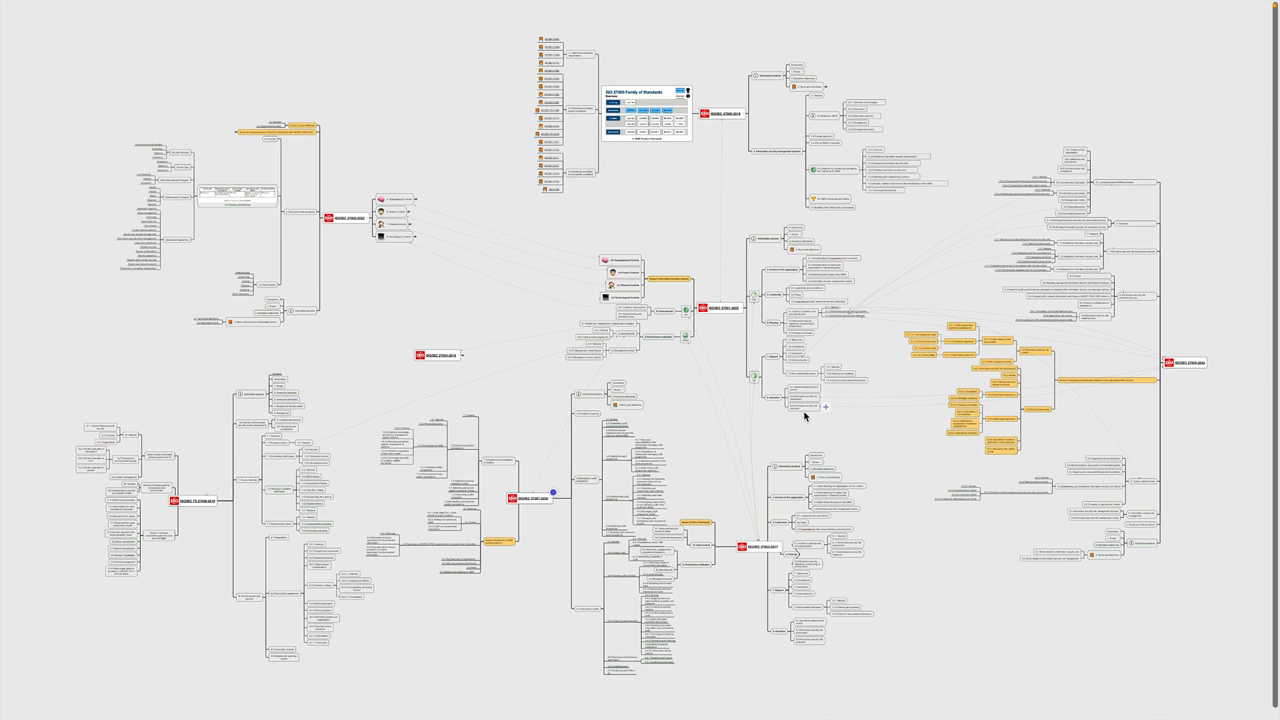
mouse_move(782, 435)
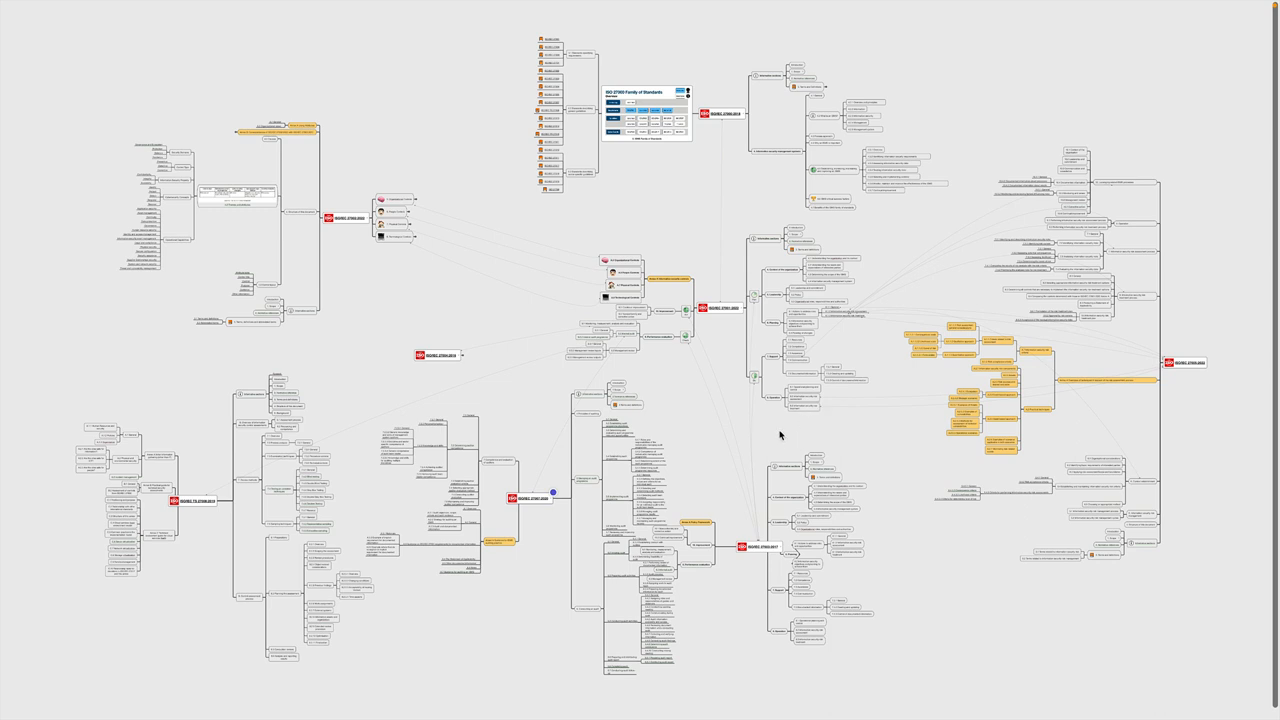
mouse_move(780, 410)
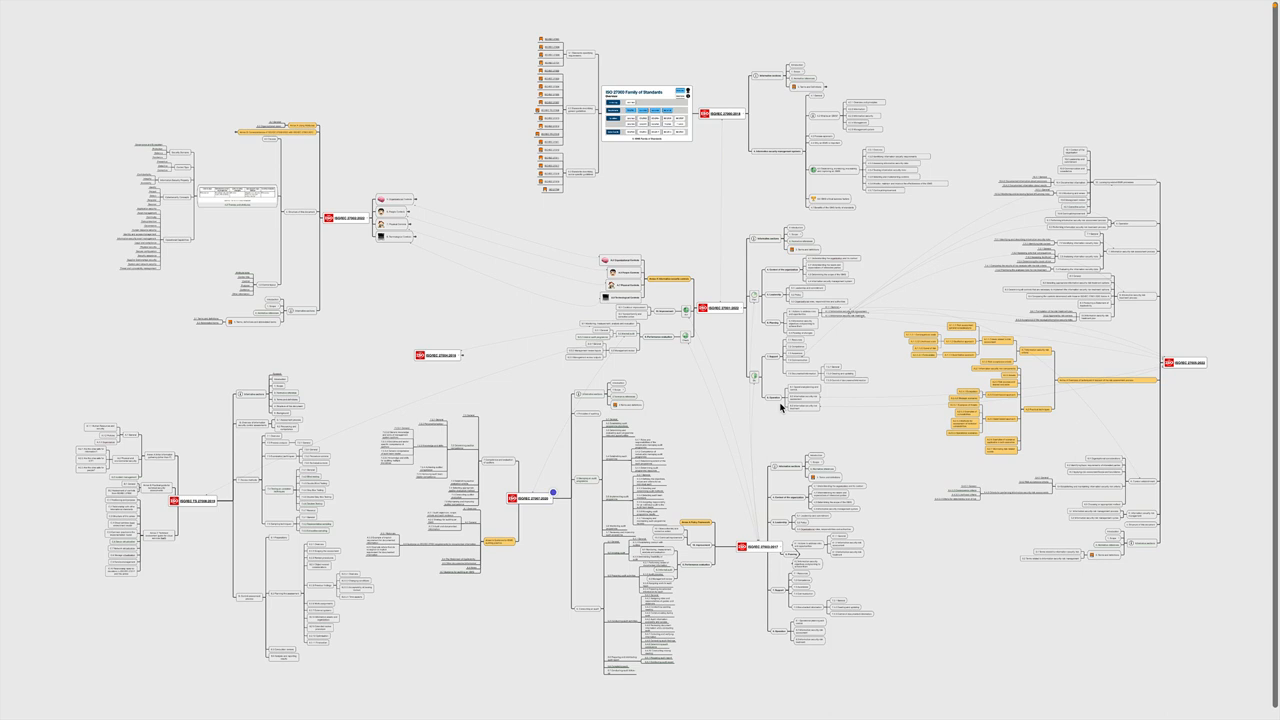
mouse_move(735, 321)
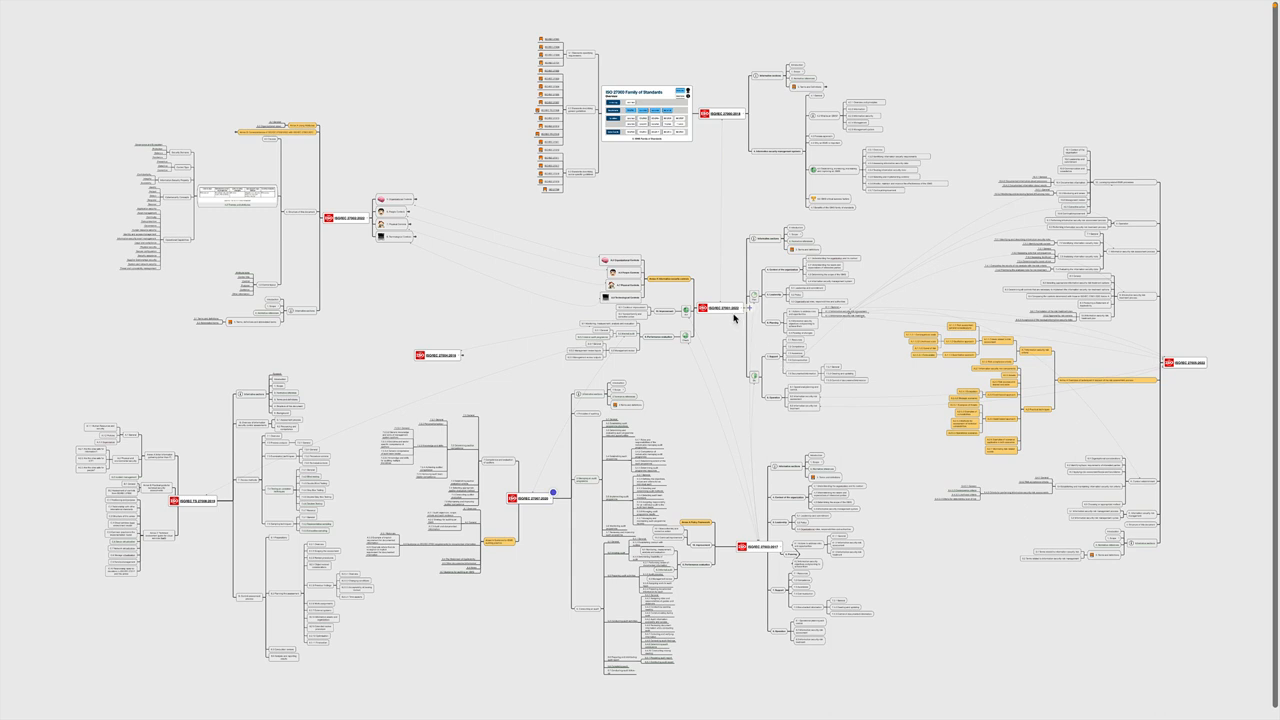
mouse_move(730, 333)
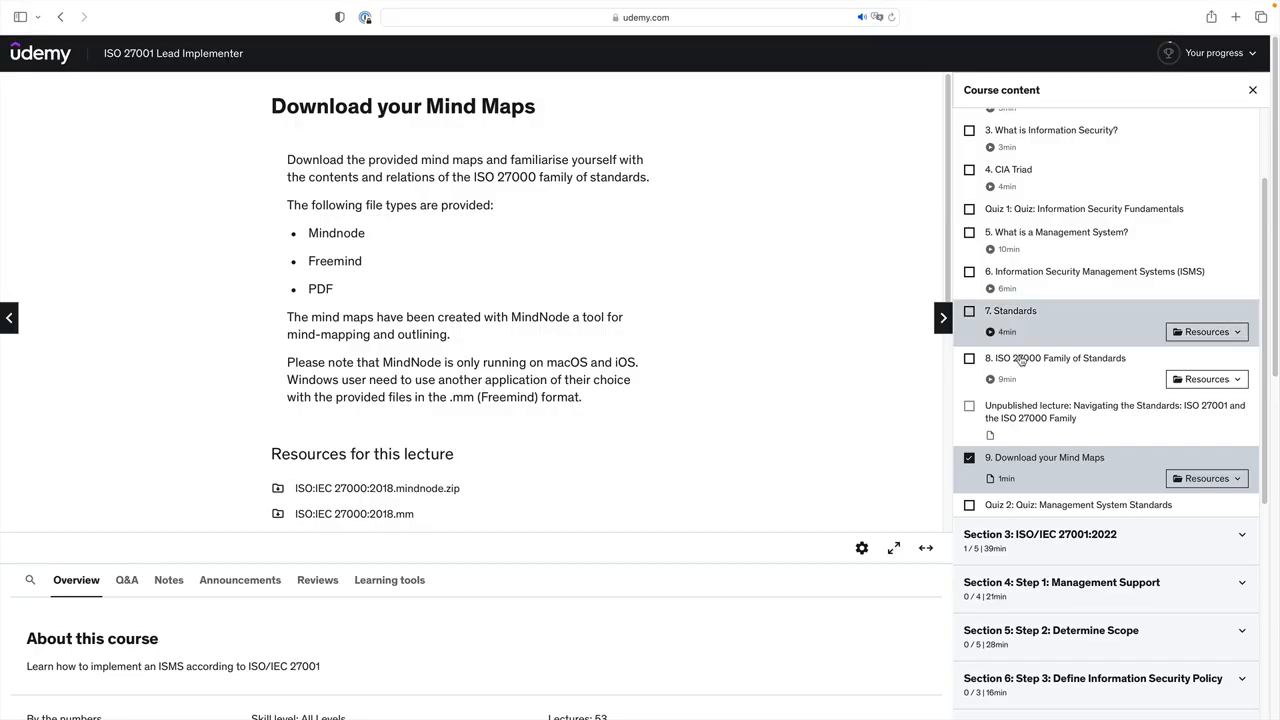
Show lecture 9's resources and scroll through the MindNode, Freemind and PDF files.
left_click(1207, 478)
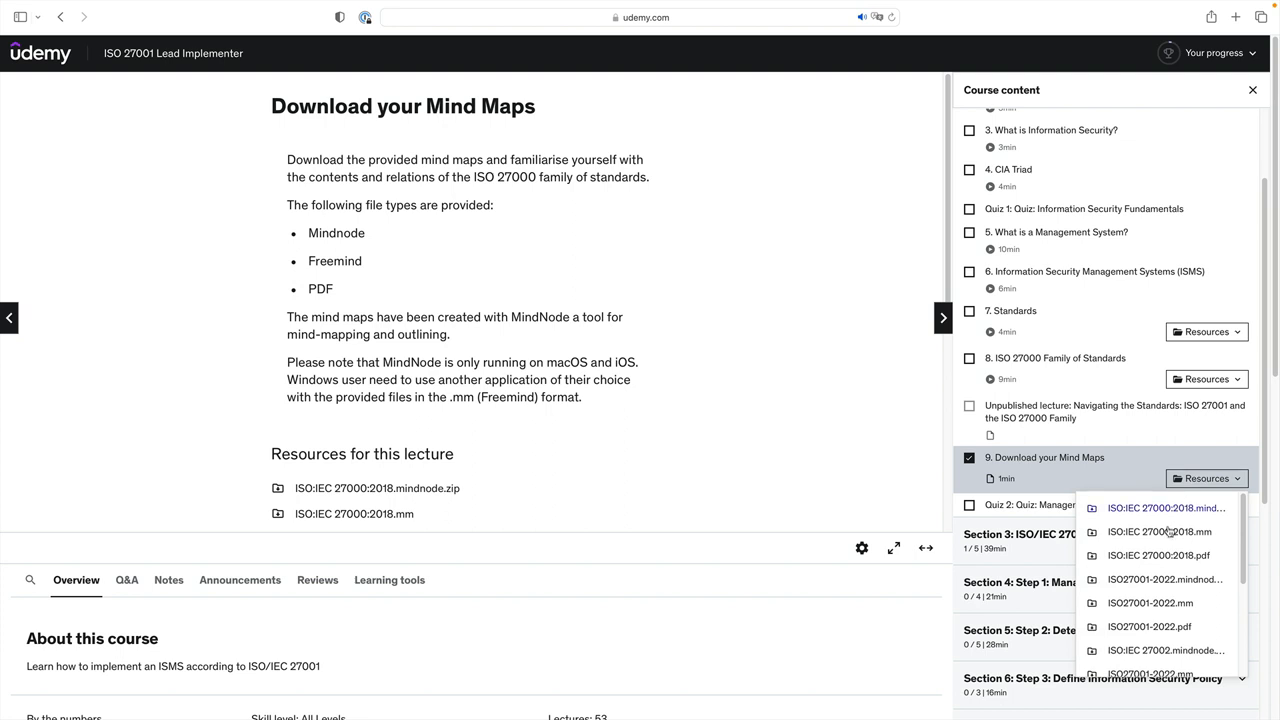
scroll("down", 3)
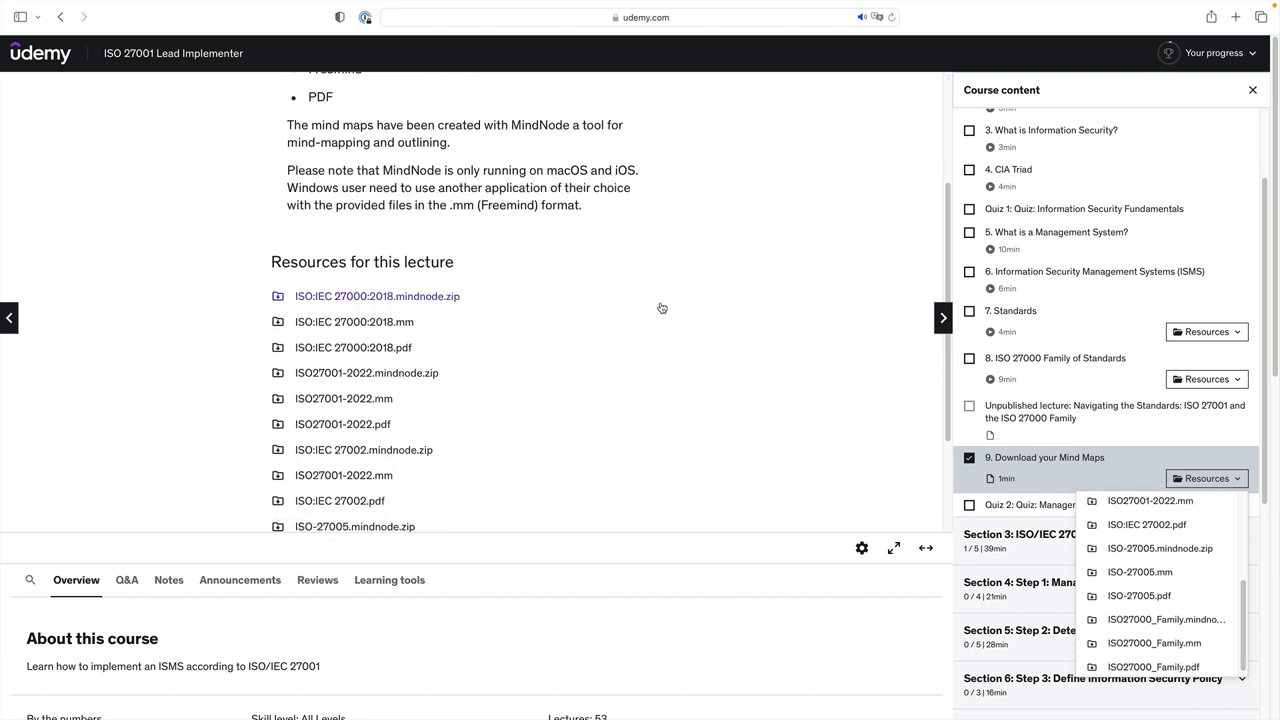
scroll("down", 3)
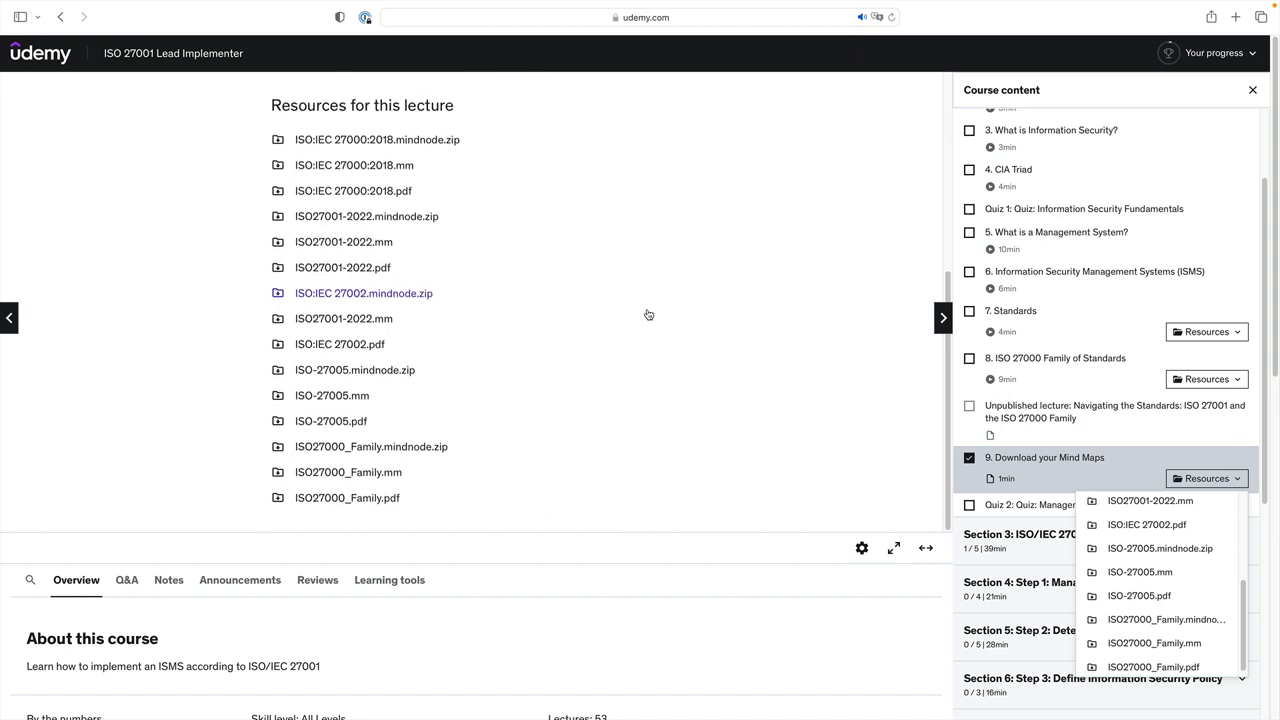